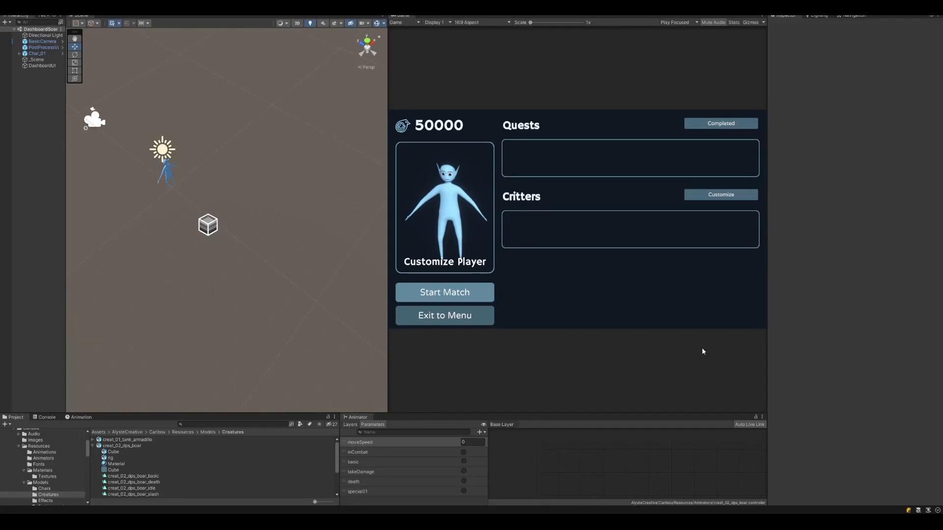
{"action": "mouse_move", "coordinate": [703, 345]}
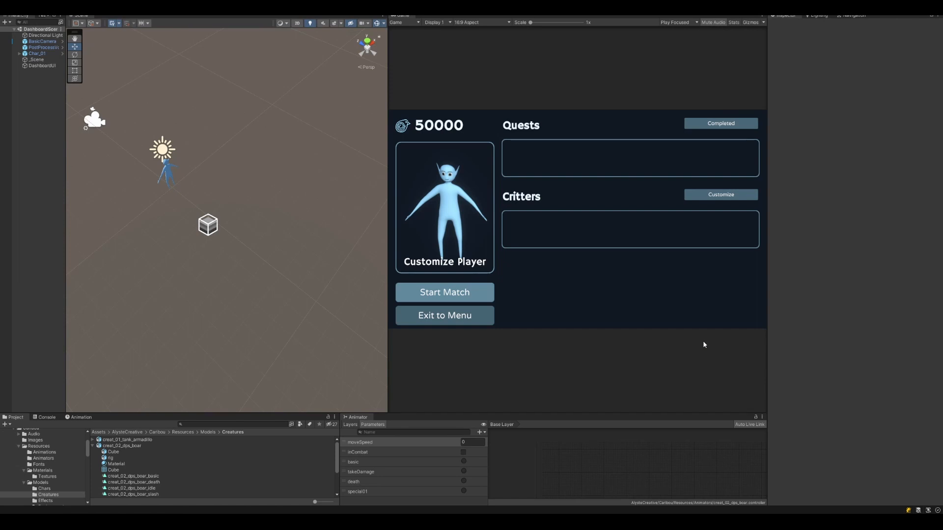
{"action": "mouse_move", "coordinate": [533, 92]}
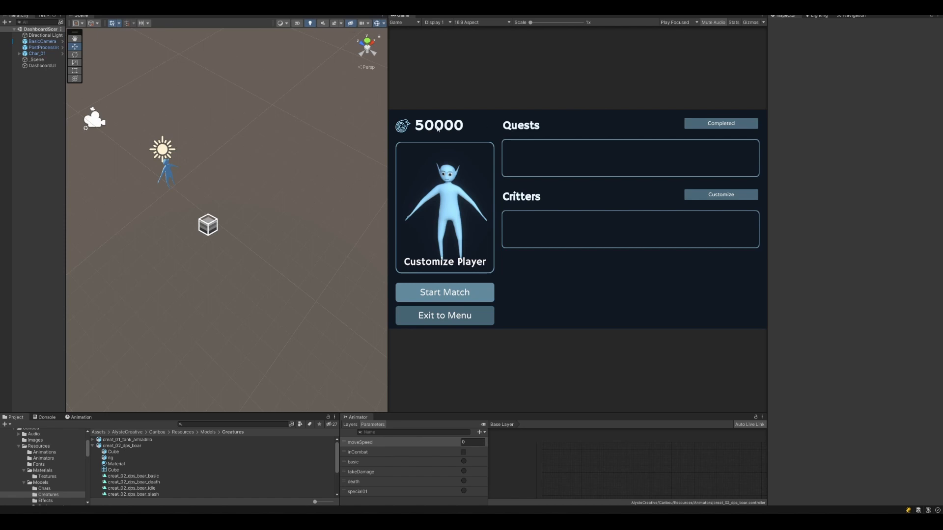
{"action": "mouse_move", "coordinate": [510, 168]}
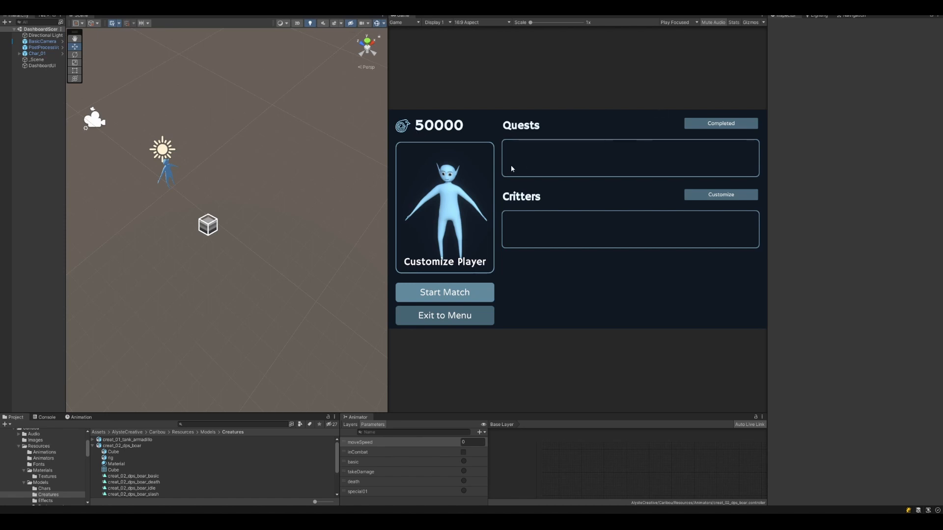
{"action": "mouse_move", "coordinate": [456, 139]}
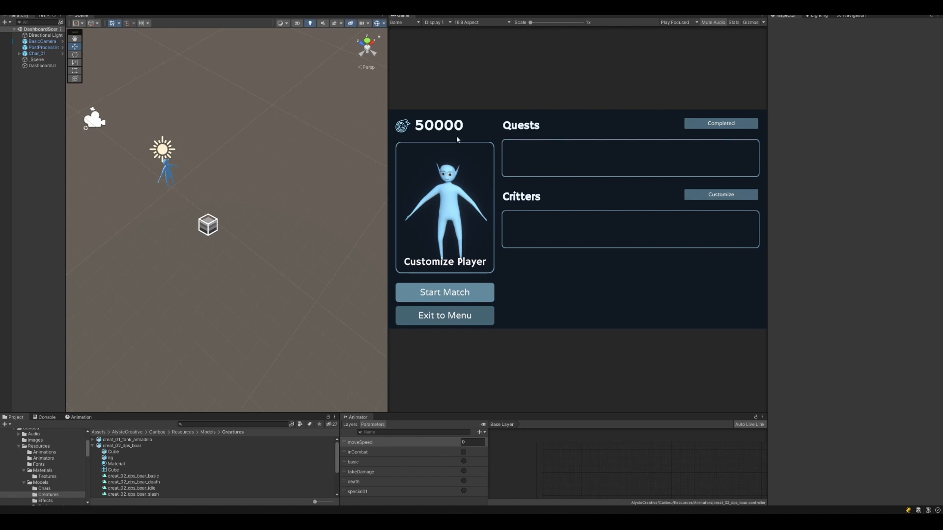
{"action": "mouse_move", "coordinate": [469, 151]}
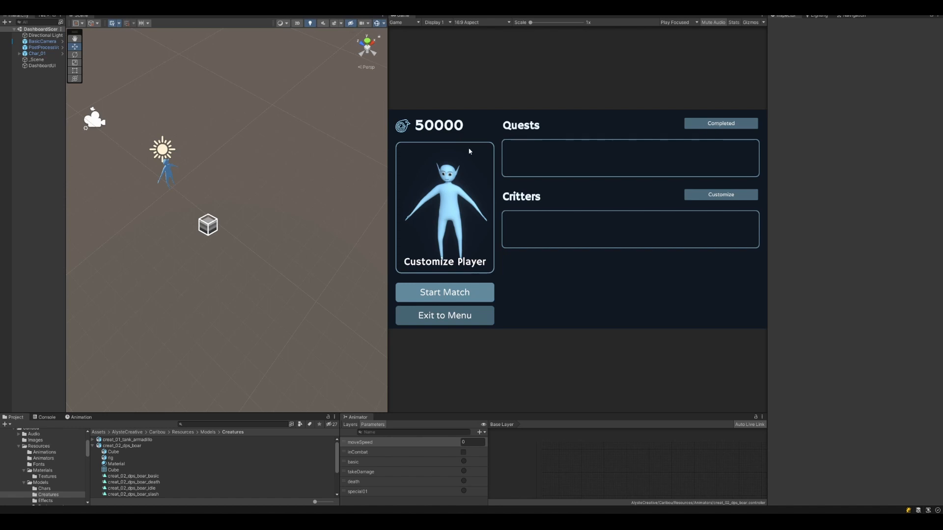
{"action": "mouse_move", "coordinate": [149, 421]}
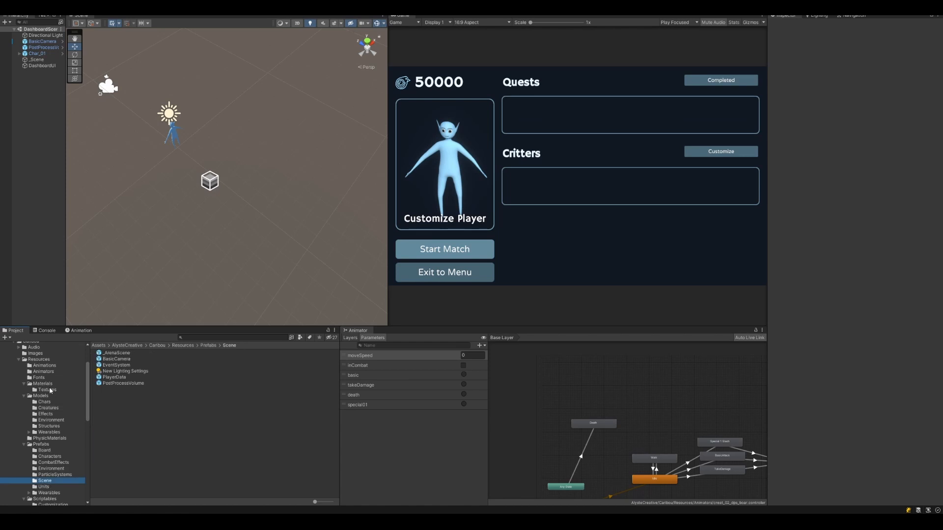
Step: Locate MenuScene in the project's Scenes folder and load it
{"action": "scroll", "scroll_direction": "down", "scroll_amount": 3}
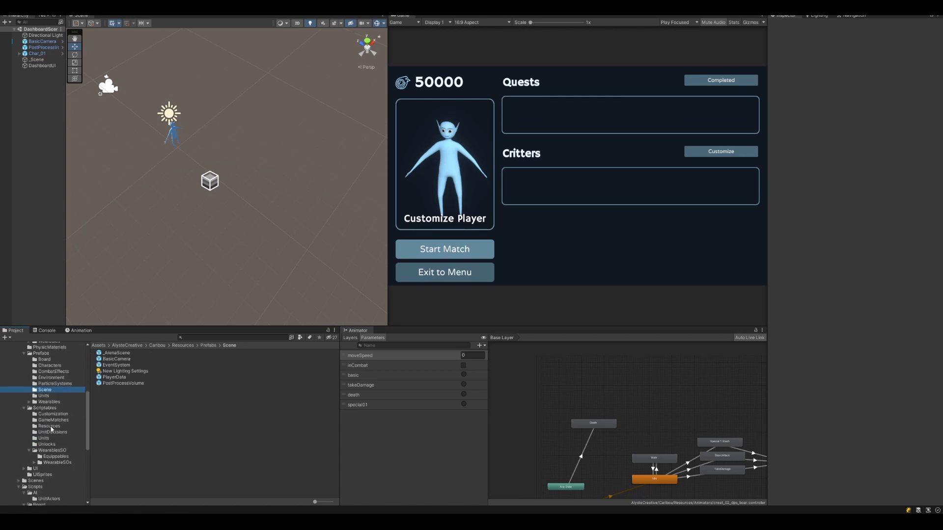
{"action": "left_click", "coordinate": [36, 480]}
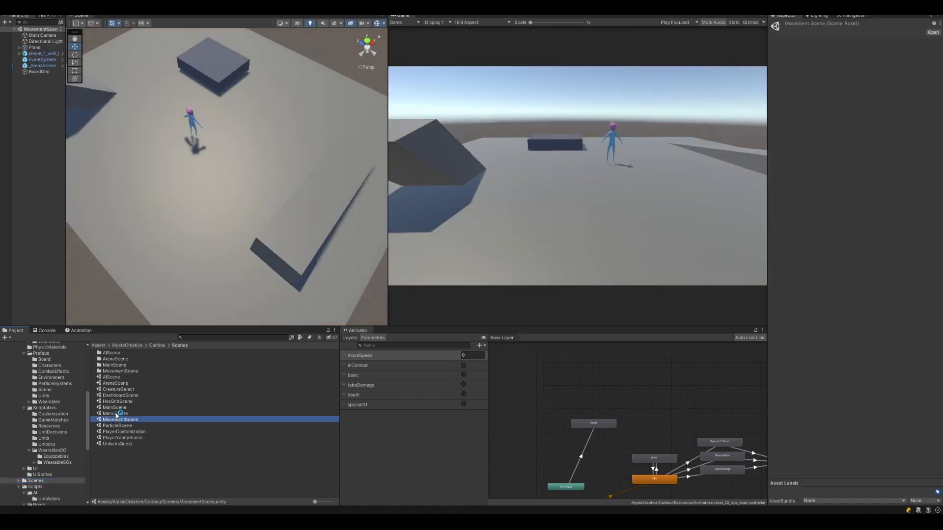
{"action": "double_click", "coordinate": [115, 413]}
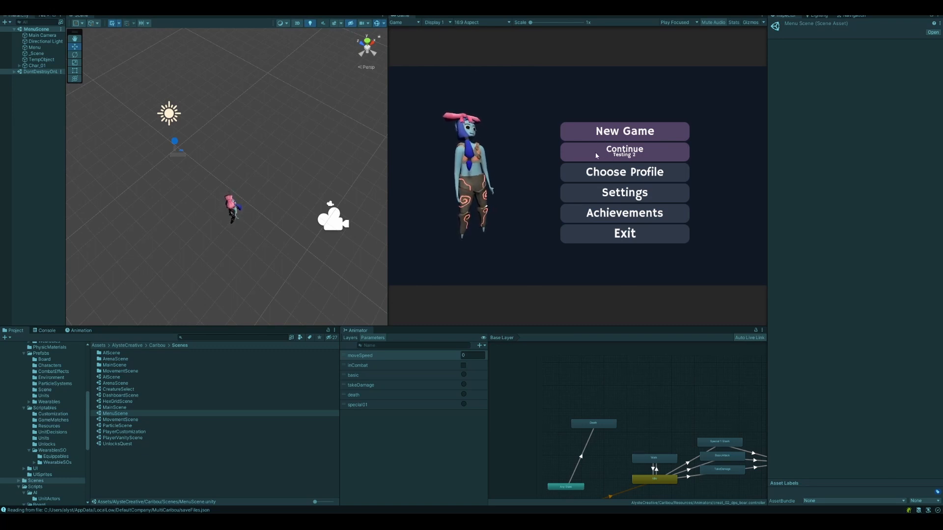
{"action": "mouse_move", "coordinate": [606, 134]}
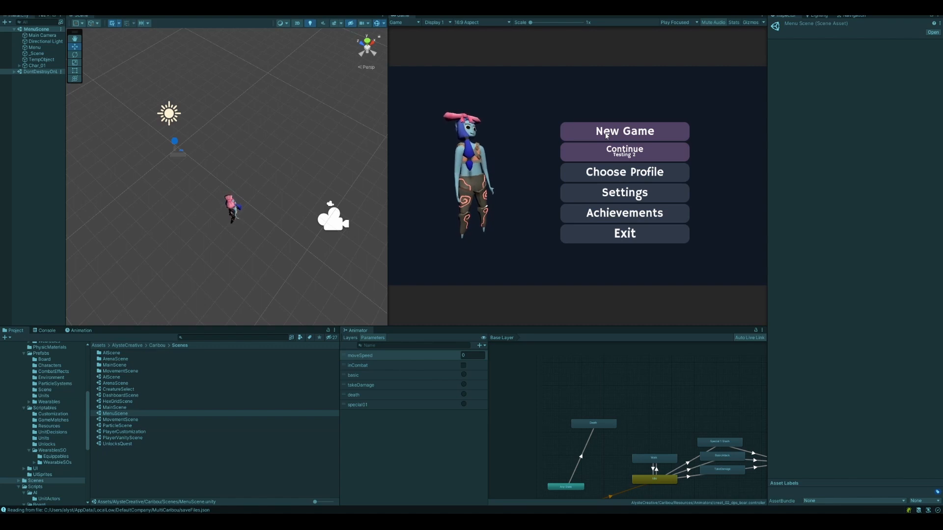
Step: Create a new game profile named 'Vlog Char' and confirm it to reach the dashboard
{"action": "left_click", "coordinate": [623, 131]}
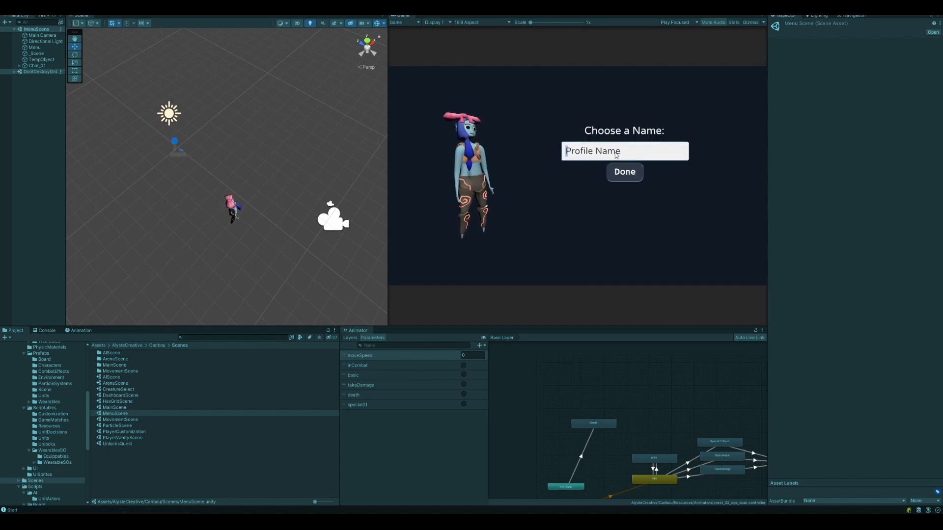
{"action": "type", "text": "Vlog"}
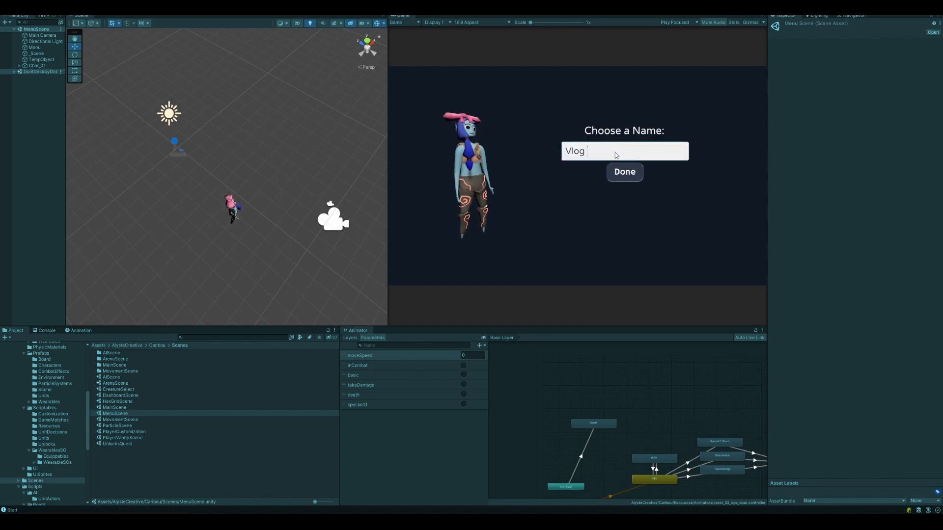
{"action": "type", "text": "Char"}
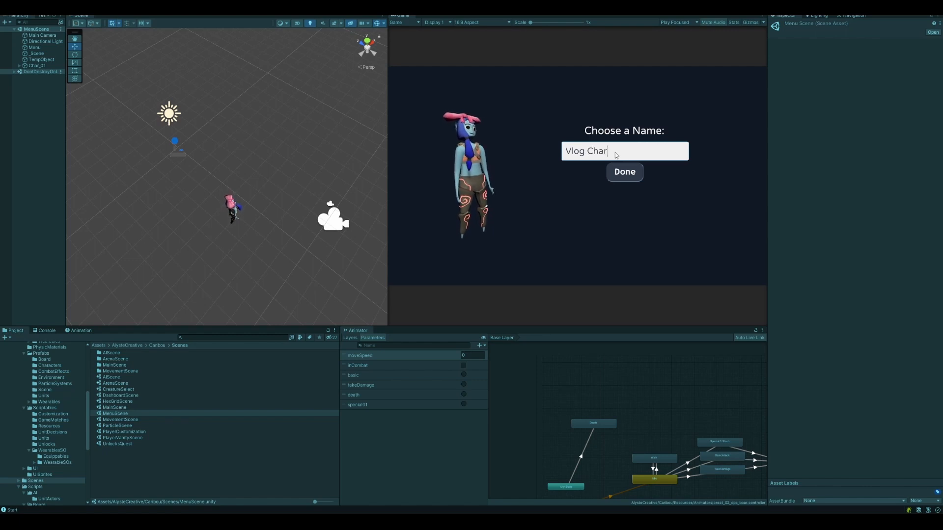
{"action": "left_click", "coordinate": [625, 171]}
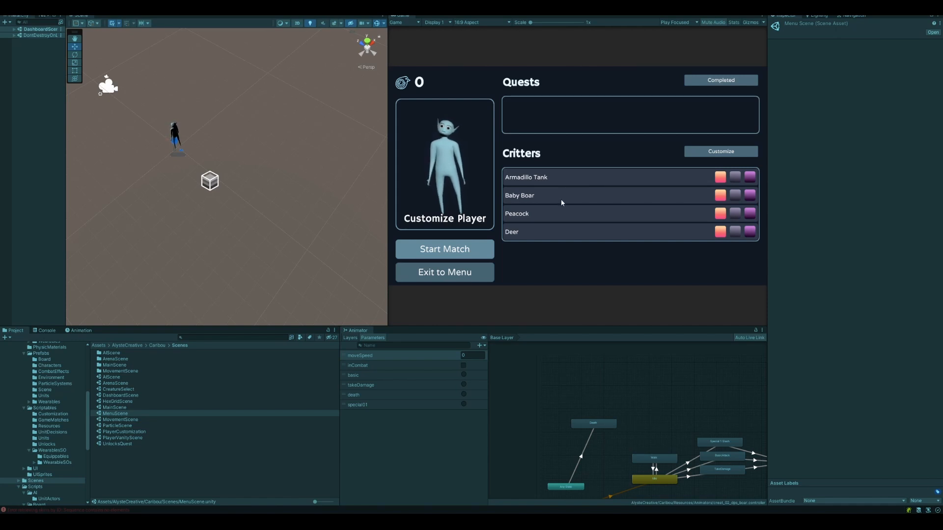
{"action": "mouse_move", "coordinate": [558, 203]}
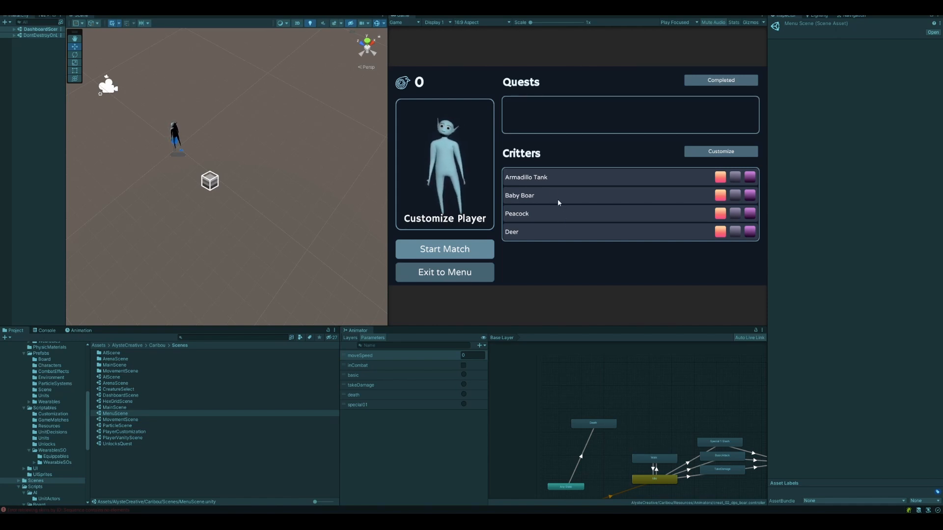
{"action": "mouse_move", "coordinate": [461, 175]}
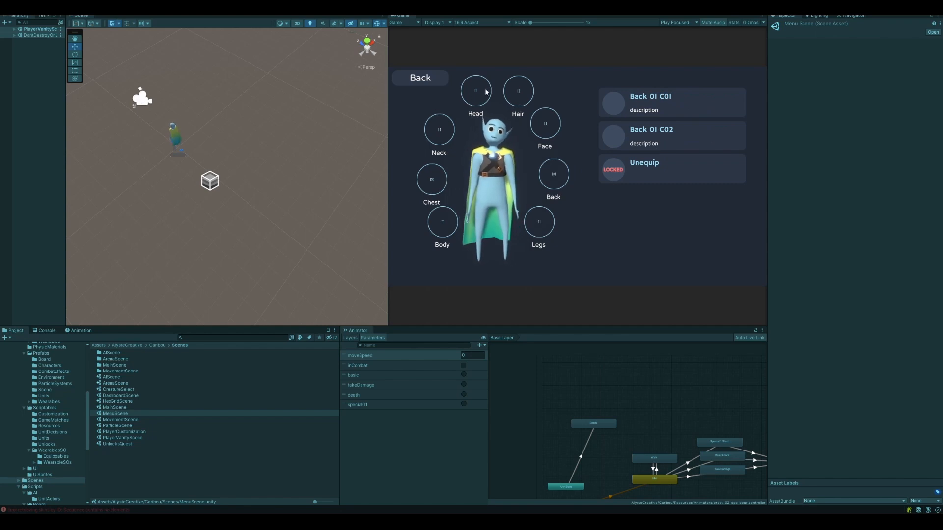
Step: Equip the Big Bow - Pink on the head slot and return to the dashboard
{"action": "left_click", "coordinate": [476, 90]}
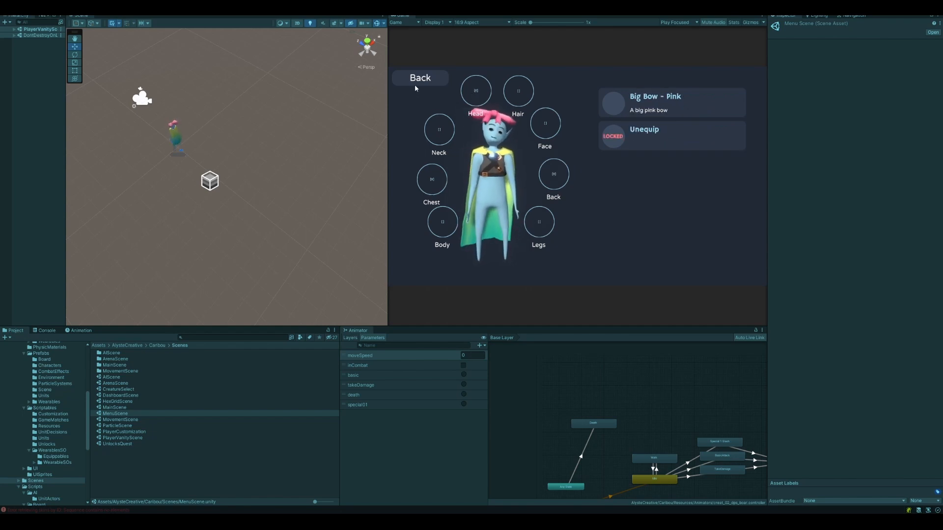
{"action": "left_click", "coordinate": [419, 77]}
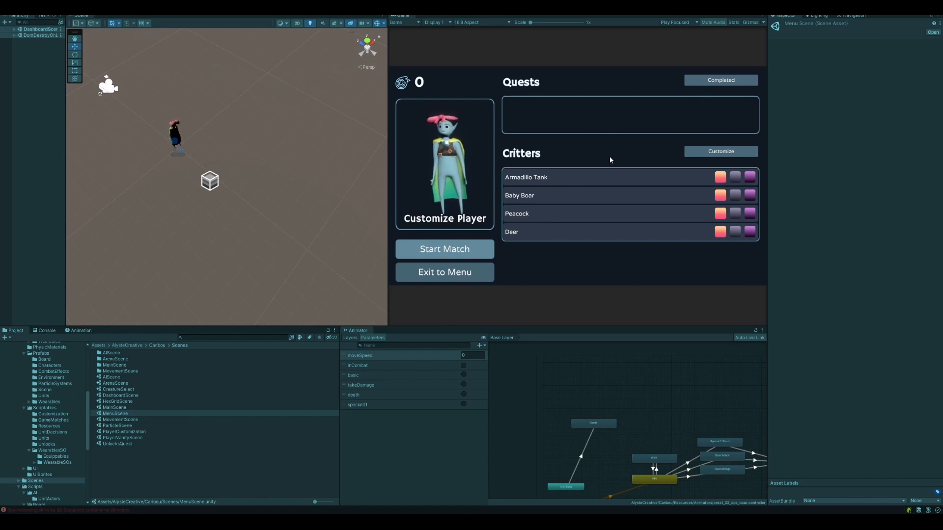
Step: Load the Quests panel on the dashboard, then show the Completed quests page
{"action": "left_click", "coordinate": [720, 79]}
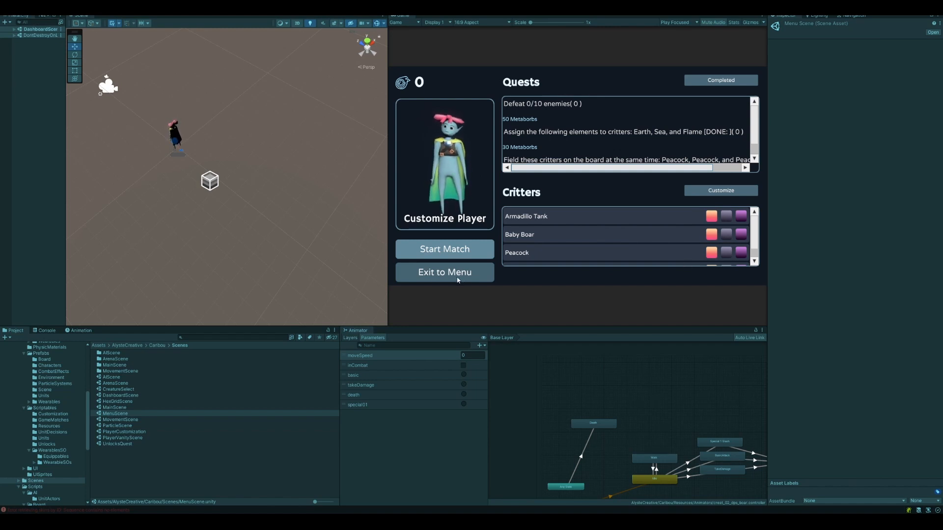
{"action": "left_click", "coordinate": [720, 80]}
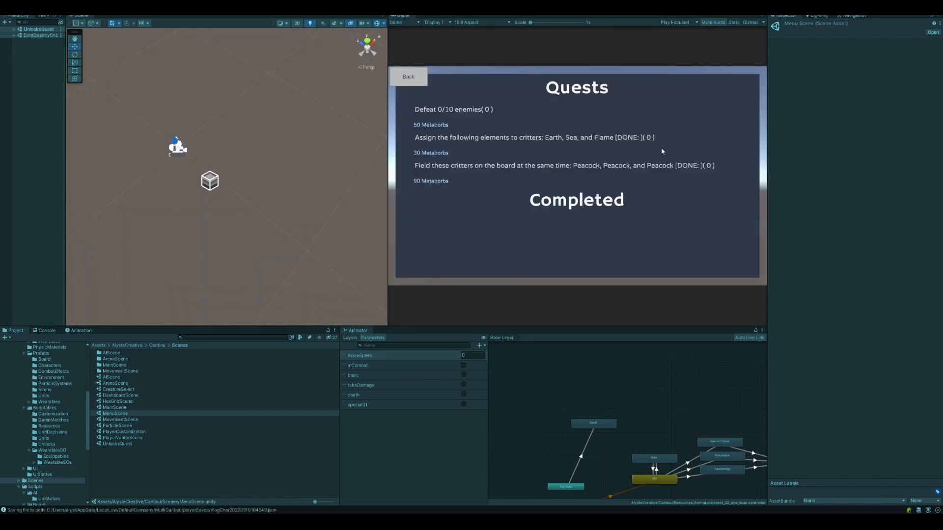
{"action": "mouse_move", "coordinate": [759, 219]}
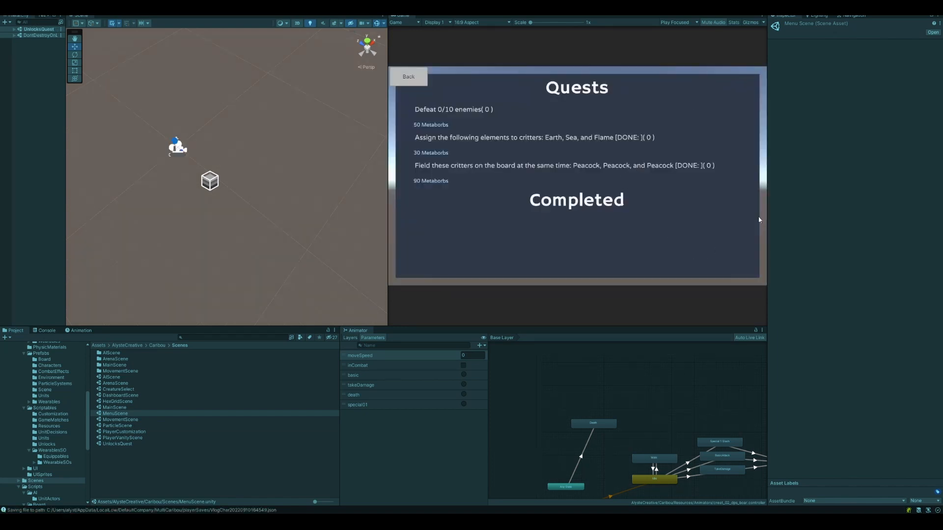
{"action": "mouse_move", "coordinate": [396, 210]}
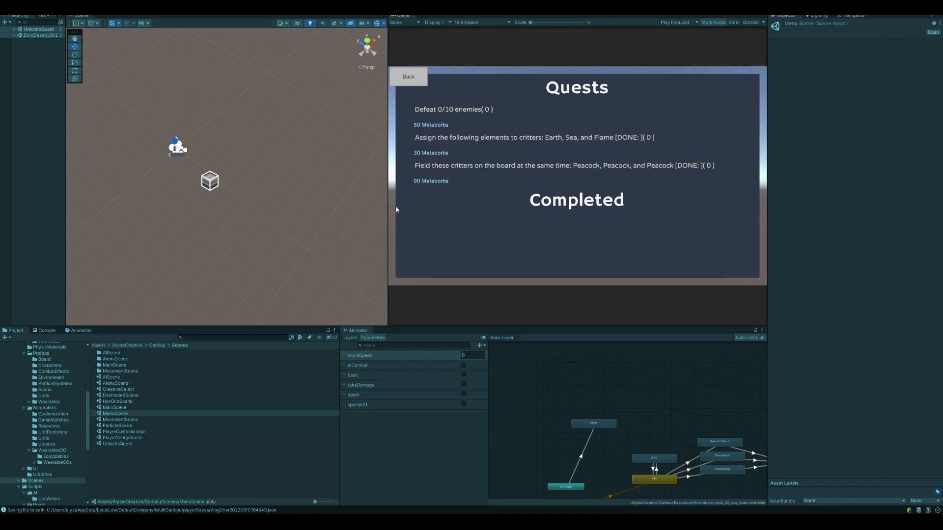
{"action": "mouse_move", "coordinate": [400, 194]}
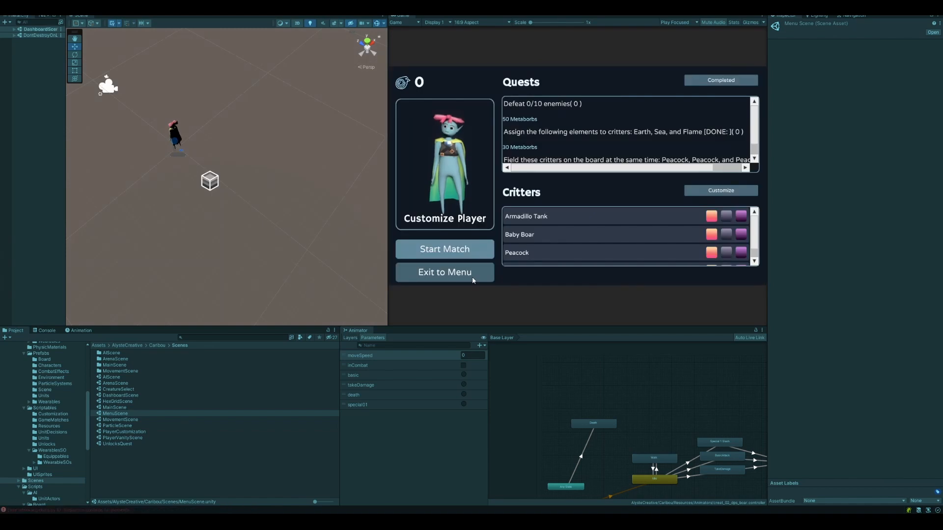
Step: Exit the dashboard so the main menu offers Continue for Vlog Char
{"action": "left_click", "coordinate": [443, 272]}
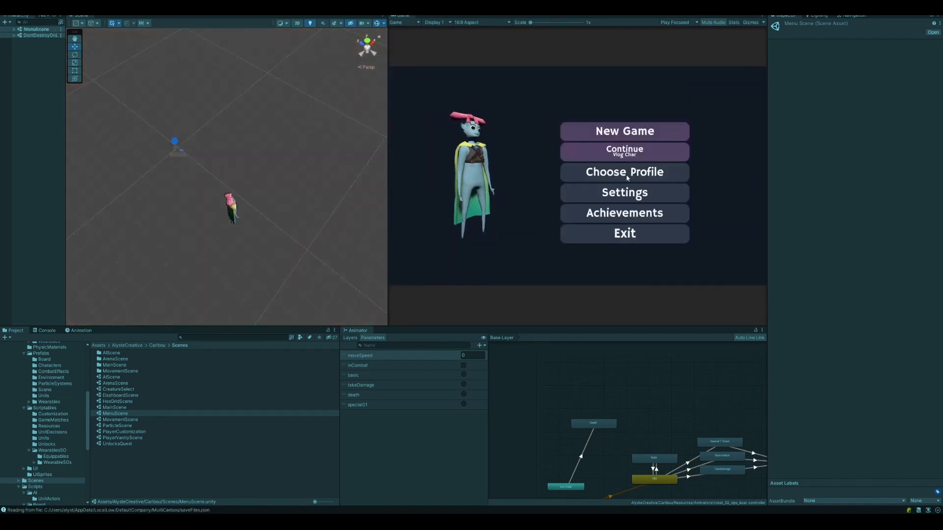
Step: Enter the dashboard and return to the main menu, now offering Continue for Glob
{"action": "left_click", "coordinate": [623, 151]}
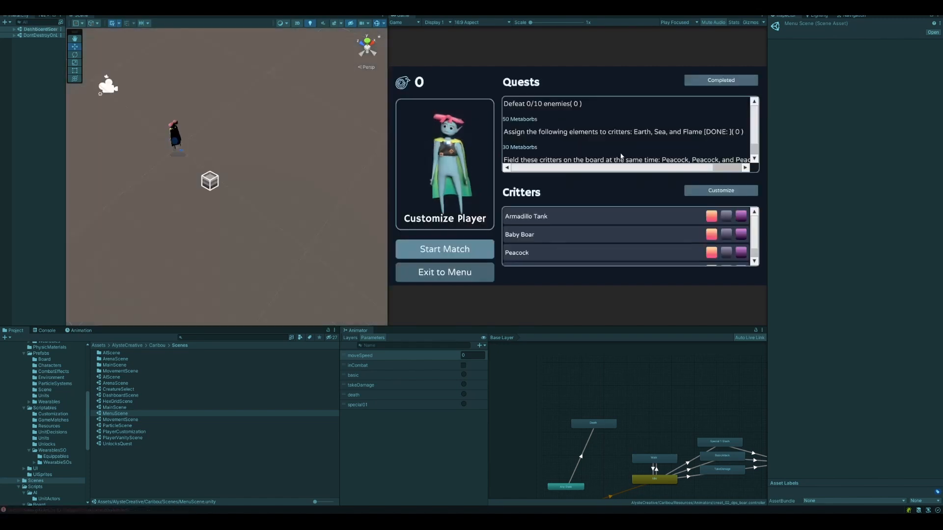
{"action": "left_click", "coordinate": [444, 272]}
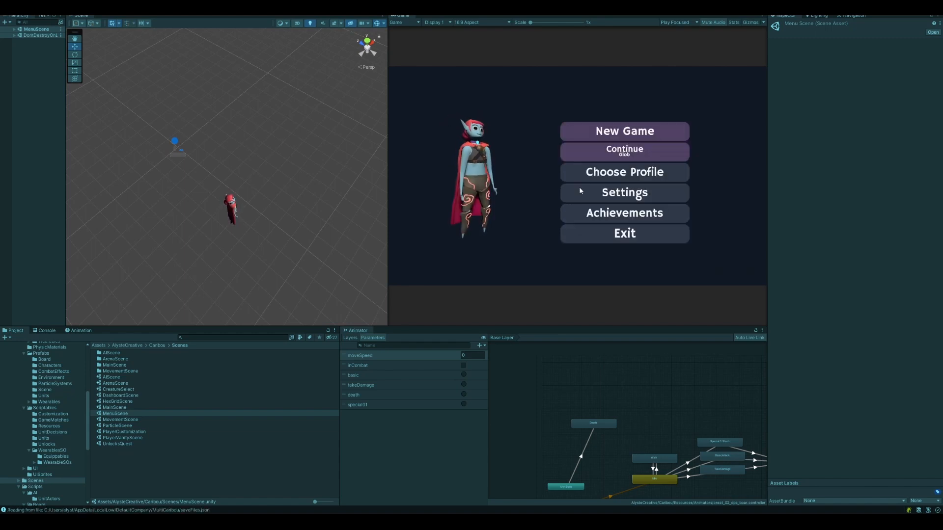
{"action": "mouse_move", "coordinate": [649, 140]}
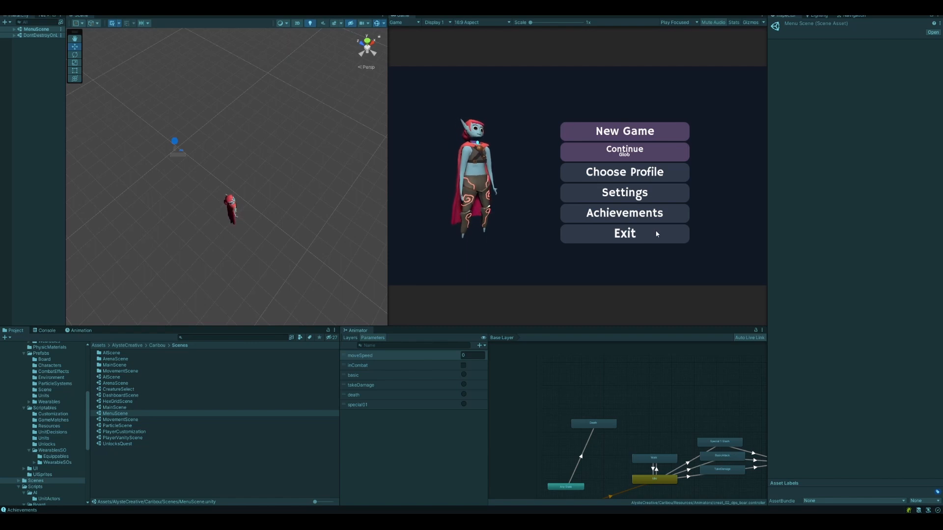
{"action": "mouse_move", "coordinate": [625, 172]}
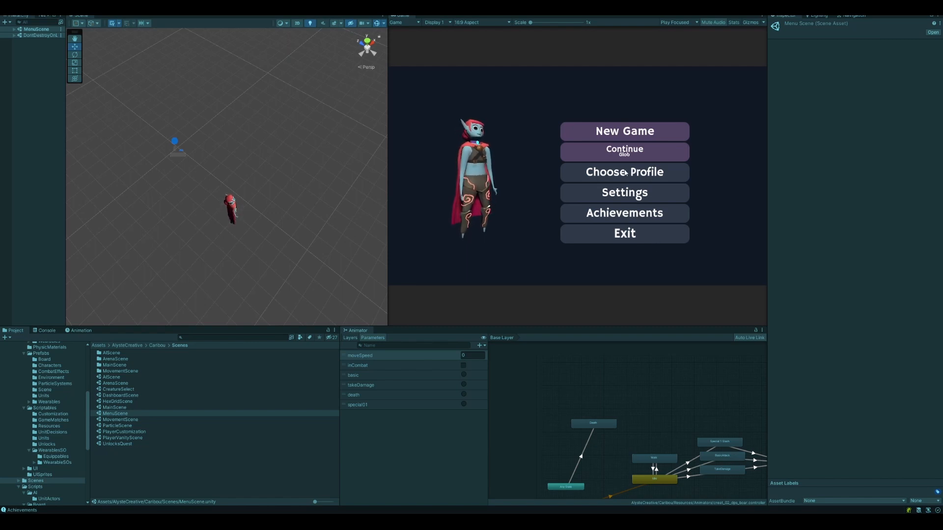
Step: Choose the Glob profile and load its dashboard with 70 metaborbs
{"action": "left_click", "coordinate": [624, 150]}
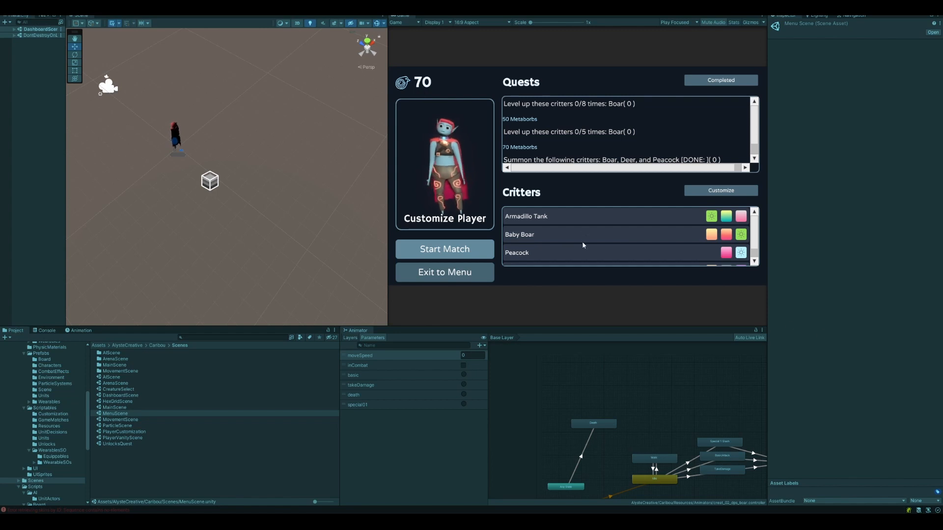
{"action": "mouse_move", "coordinate": [754, 234]}
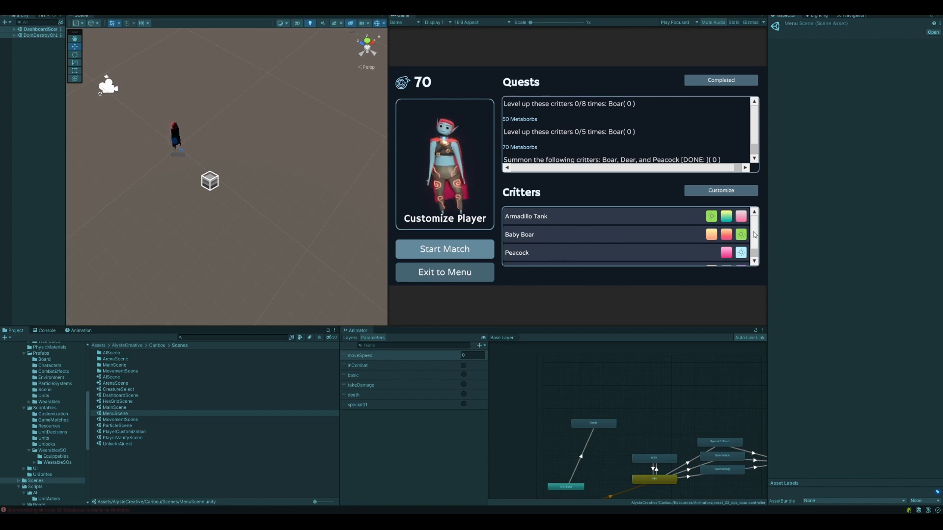
{"action": "mouse_move", "coordinate": [764, 227]}
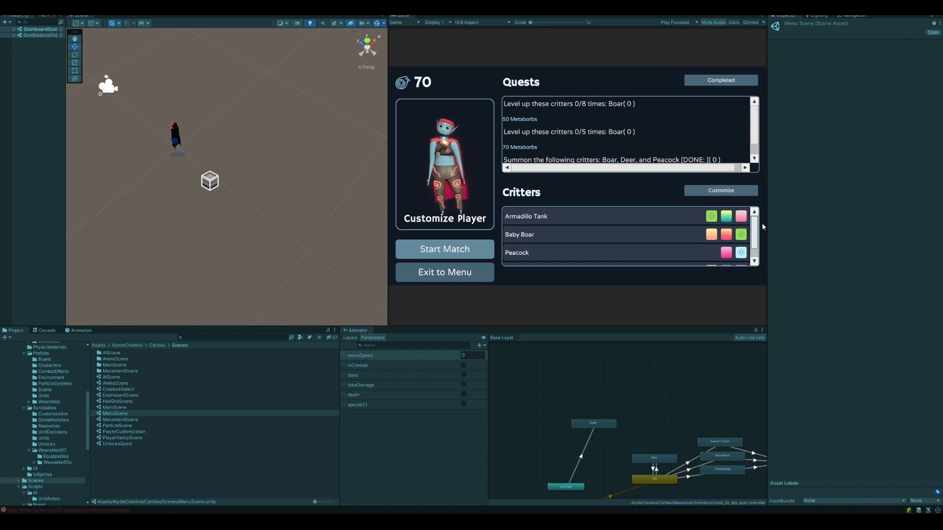
{"action": "left_click", "coordinate": [720, 189]}
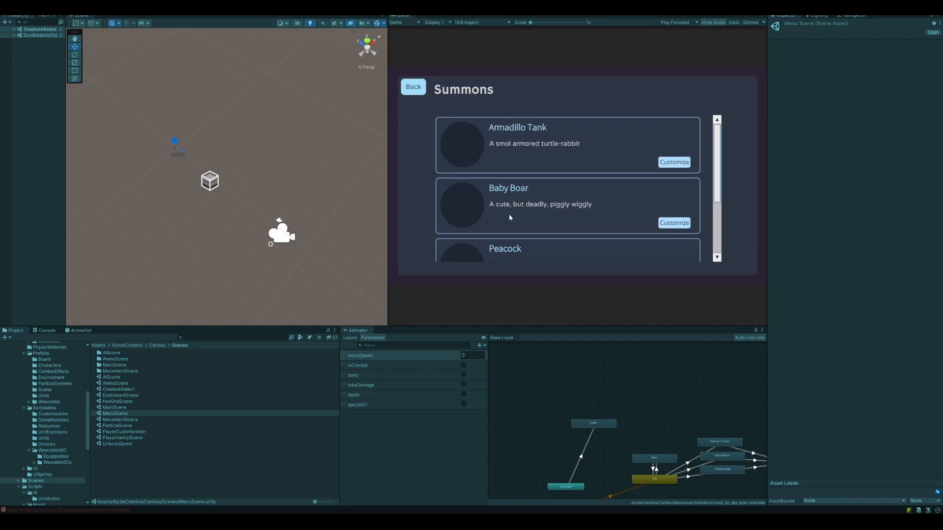
{"action": "left_click", "coordinate": [413, 86]}
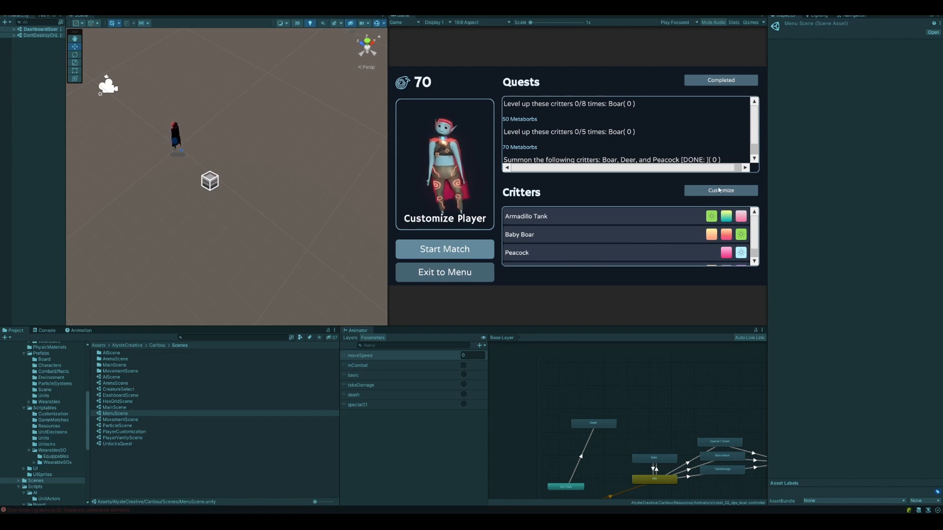
{"action": "left_click", "coordinate": [720, 189]}
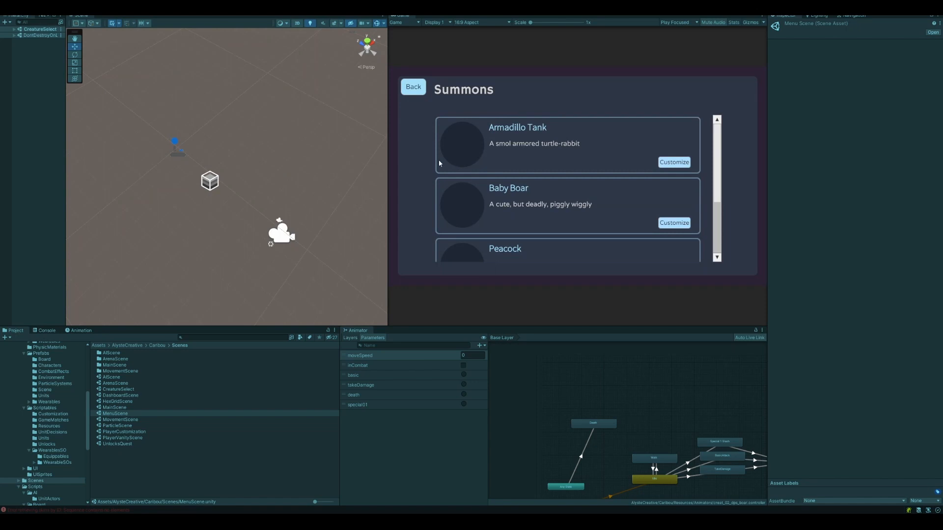
{"action": "mouse_move", "coordinate": [597, 226]}
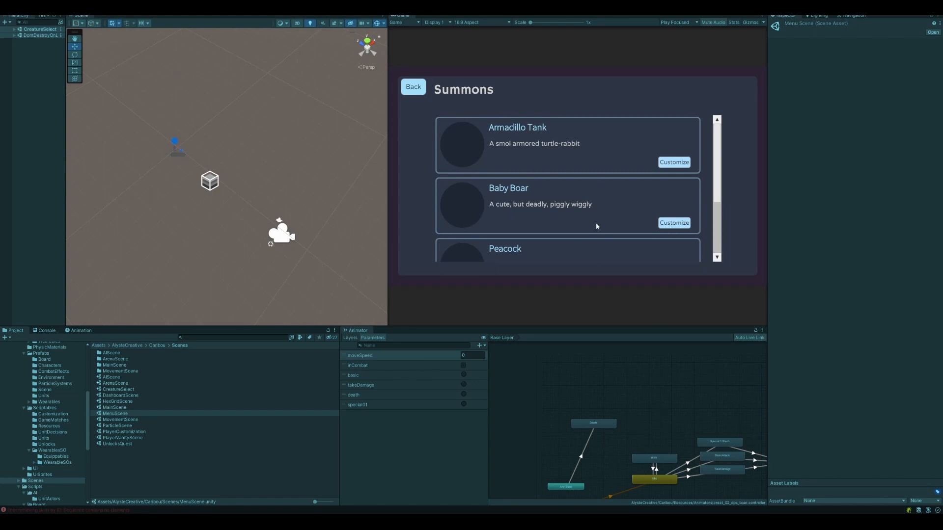
{"action": "mouse_move", "coordinate": [614, 188]}
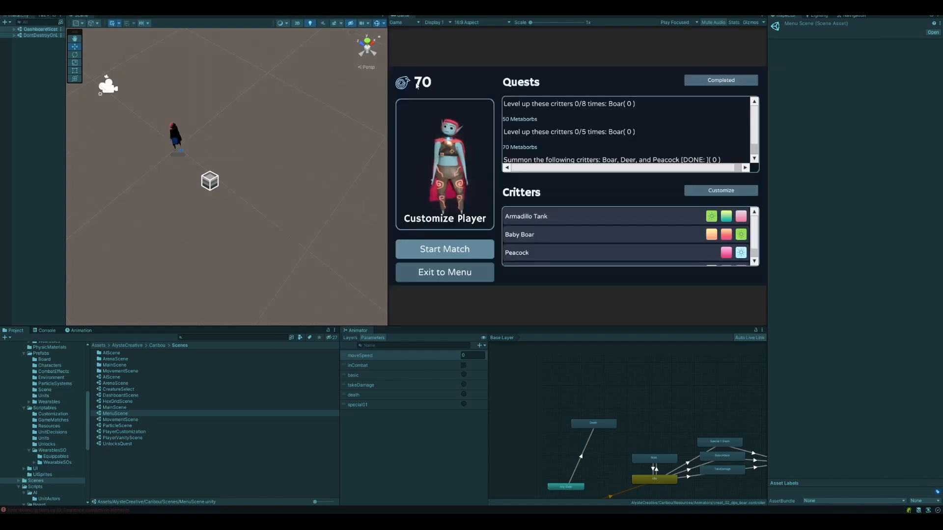
{"action": "mouse_move", "coordinate": [711, 216]}
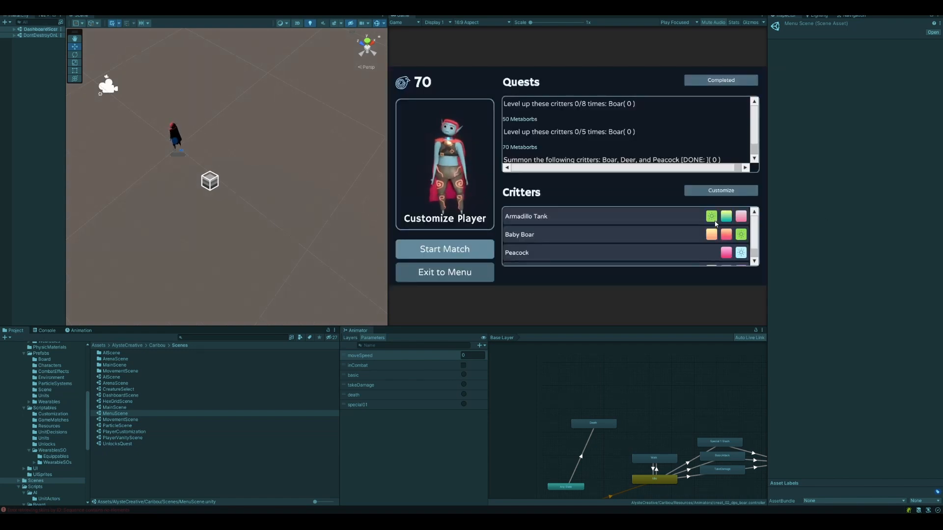
{"action": "mouse_move", "coordinate": [668, 227]}
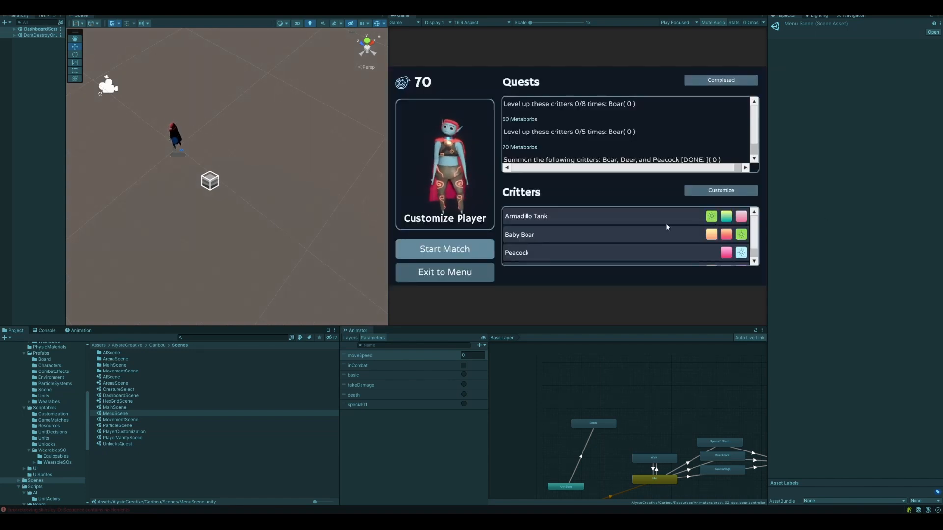
{"action": "scroll", "scroll_direction": "down", "scroll_amount": 3}
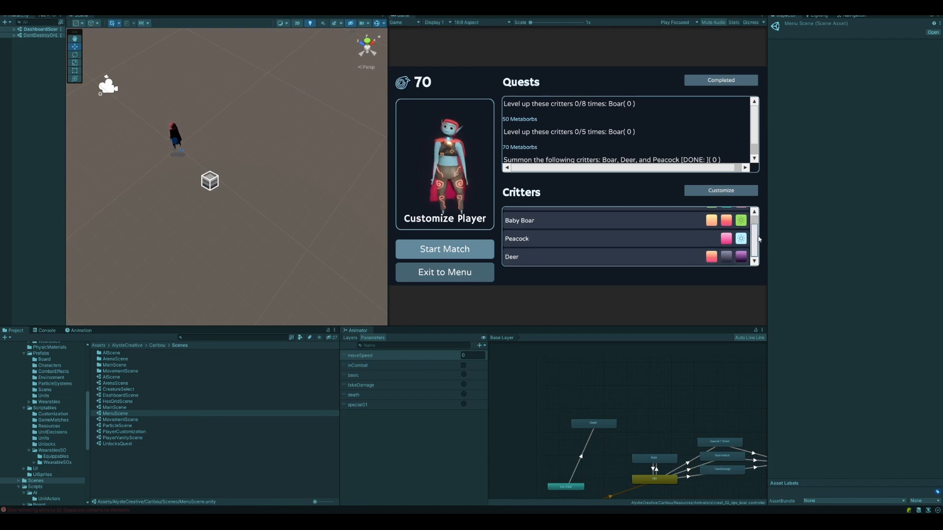
{"action": "scroll", "scroll_direction": "up", "scroll_amount": 3}
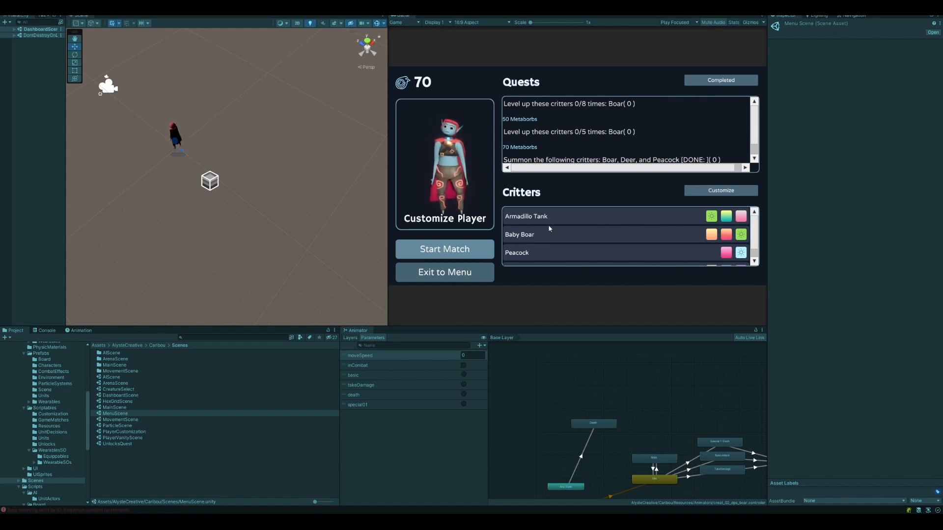
Step: On the critter's Skins screen, try Spring bb and then apply Fire engine red
{"action": "left_click", "coordinate": [720, 190]}
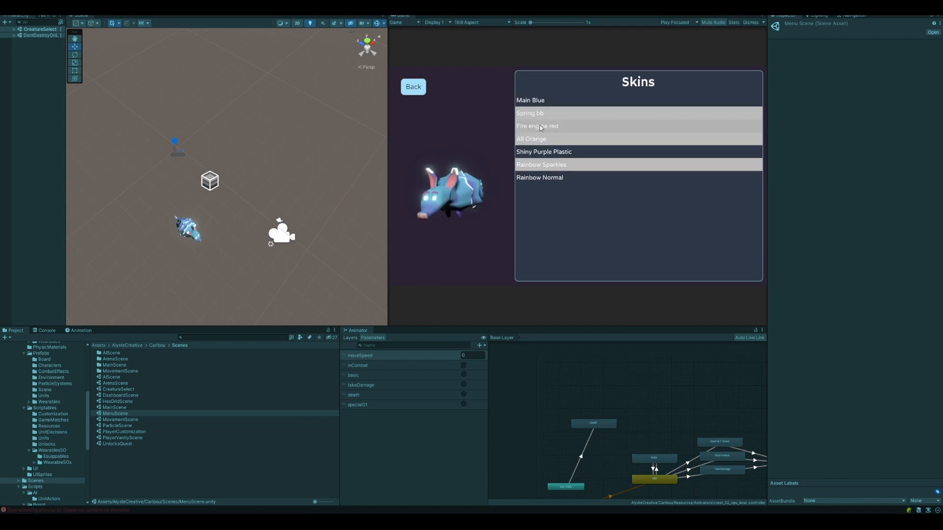
{"action": "left_click", "coordinate": [529, 113]}
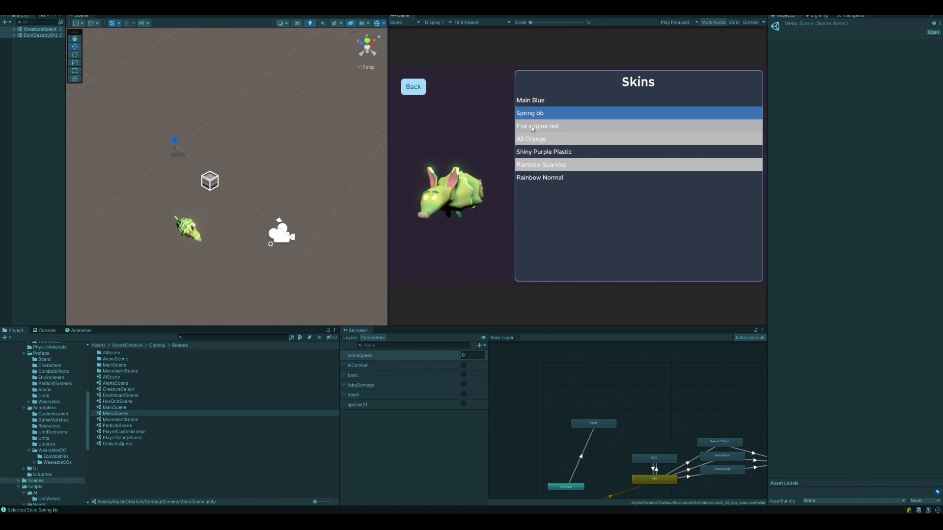
{"action": "left_click", "coordinate": [537, 126]}
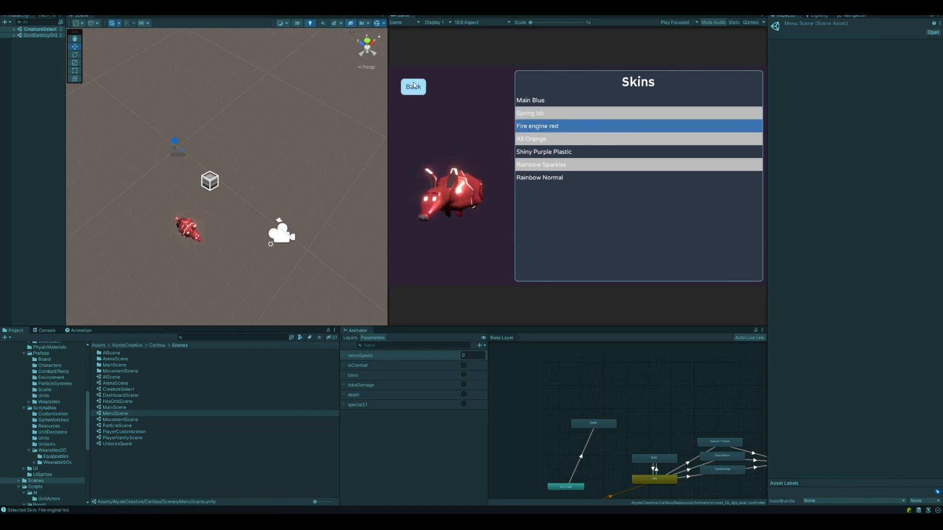
Step: Leave the skins screen for the Glob dashboard with Armadillo Tank, Baby Boar and Peacock
{"action": "left_click", "coordinate": [413, 87]}
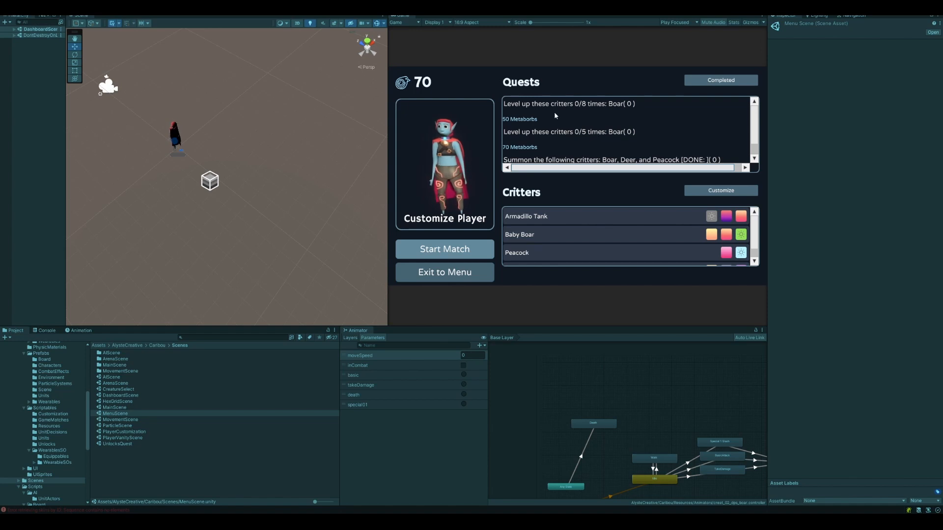
{"action": "mouse_move", "coordinate": [590, 142]}
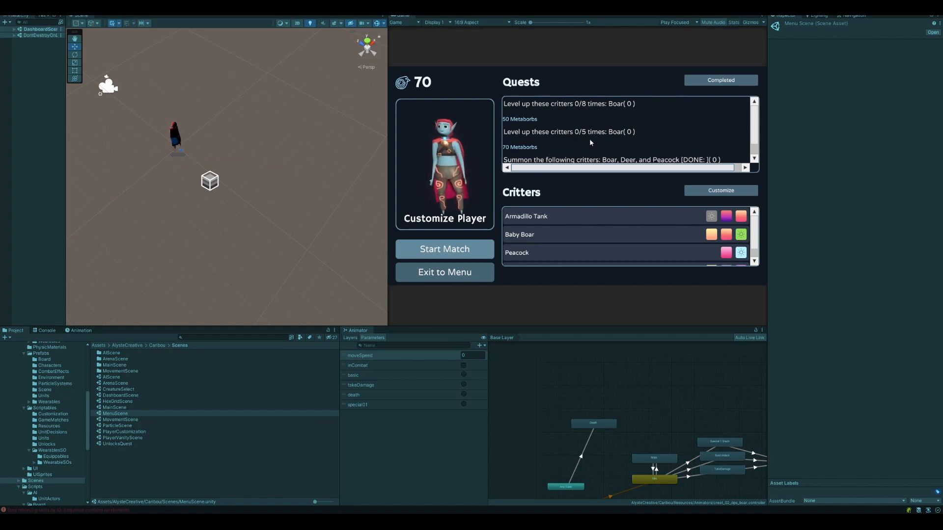
{"action": "mouse_move", "coordinate": [513, 116]}
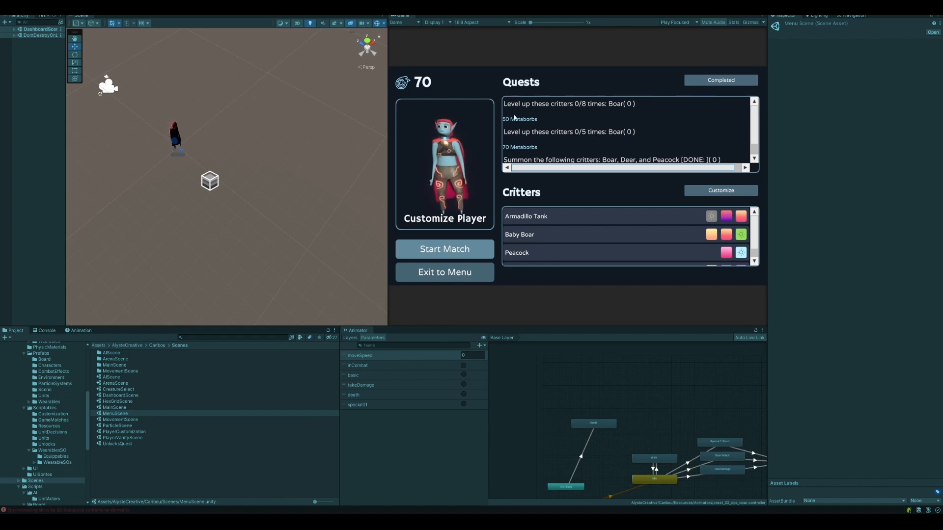
{"action": "mouse_move", "coordinate": [617, 110]}
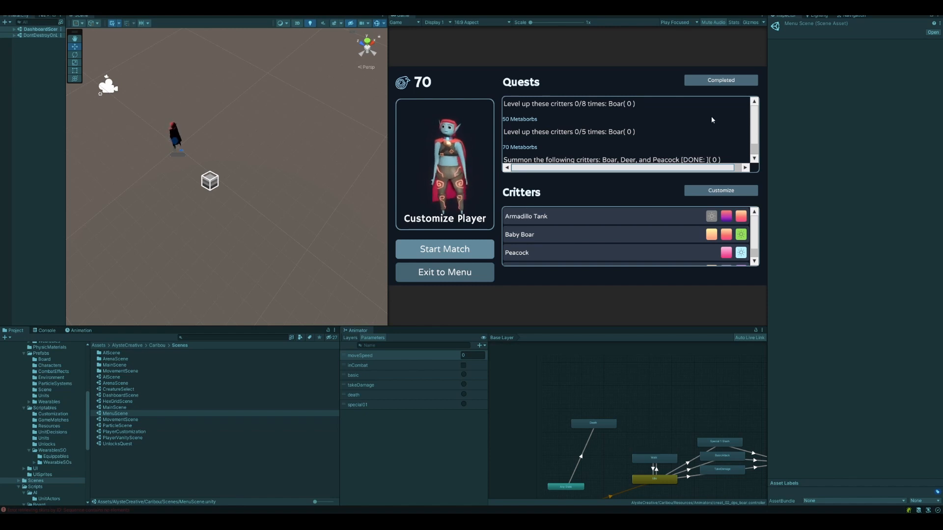
{"action": "scroll", "scroll_direction": "down", "scroll_amount": 3}
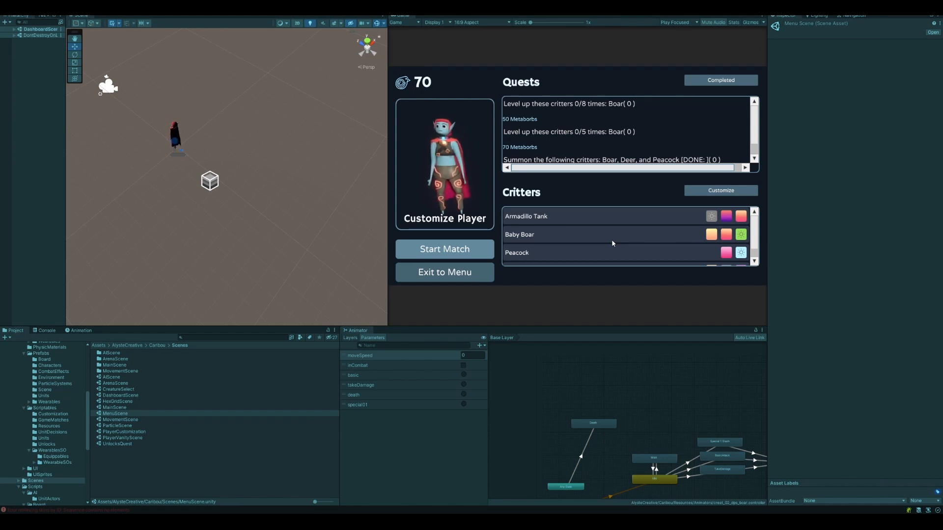
{"action": "mouse_move", "coordinate": [615, 241]}
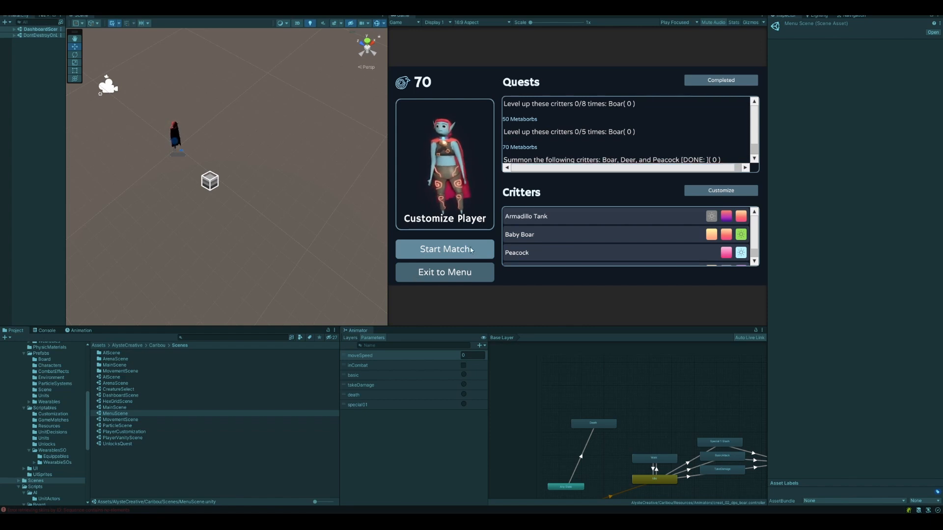
{"action": "left_click", "coordinate": [443, 249]}
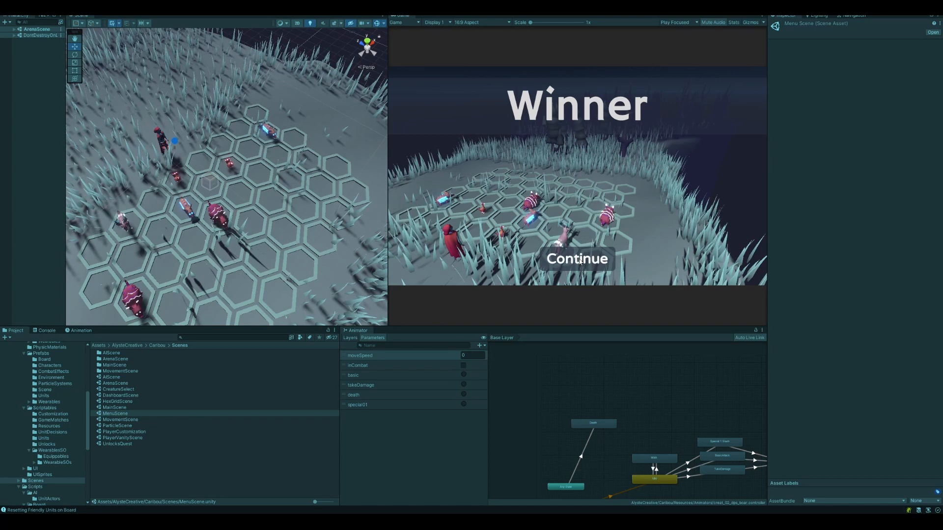
Step: Continue past the Winner screen and resume the saved game to the Glob dashboard
{"action": "left_click", "coordinate": [576, 258]}
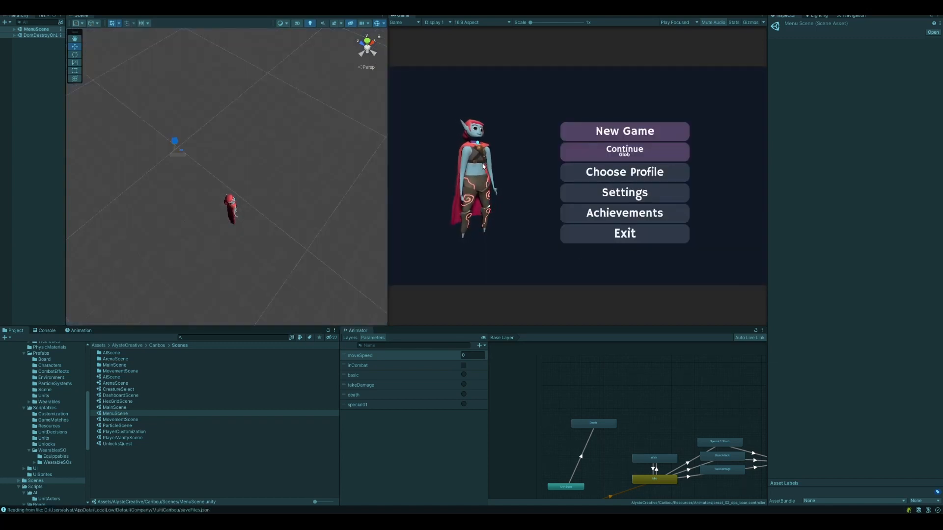
{"action": "left_click", "coordinate": [624, 151]}
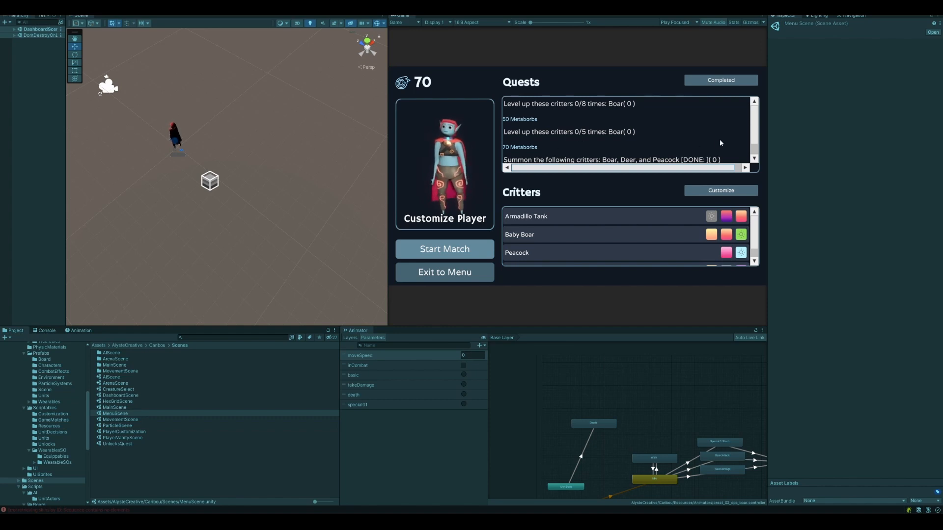
{"action": "mouse_move", "coordinate": [717, 142]}
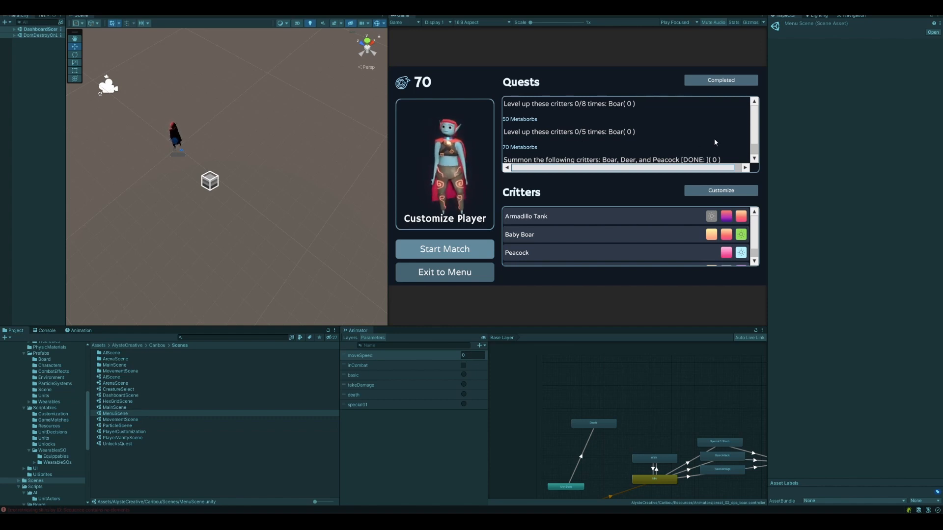
{"action": "mouse_move", "coordinate": [739, 109]}
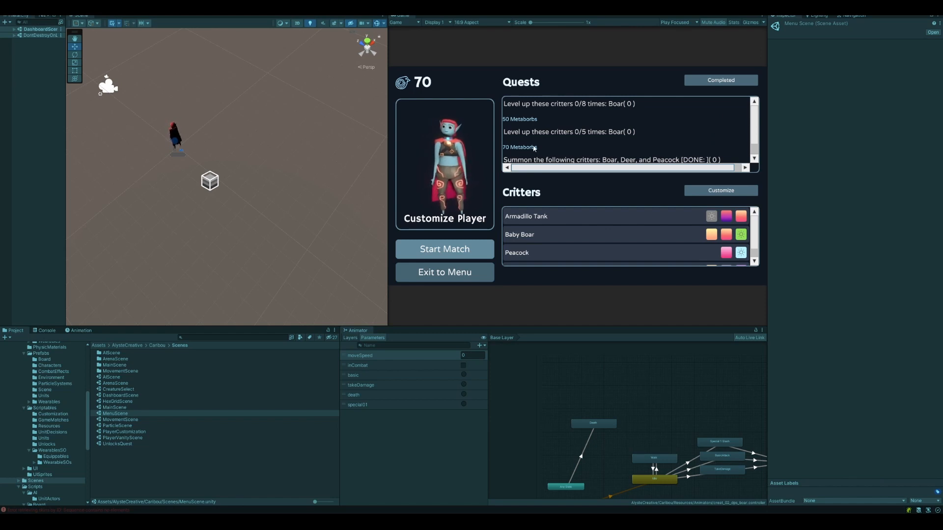
{"action": "mouse_move", "coordinate": [418, 96]}
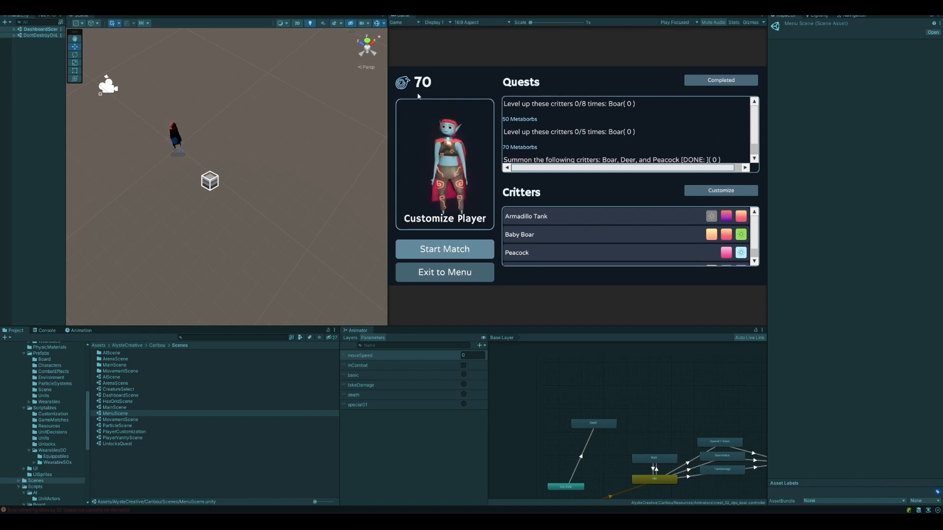
{"action": "scroll", "scroll_direction": "down", "scroll_amount": 3}
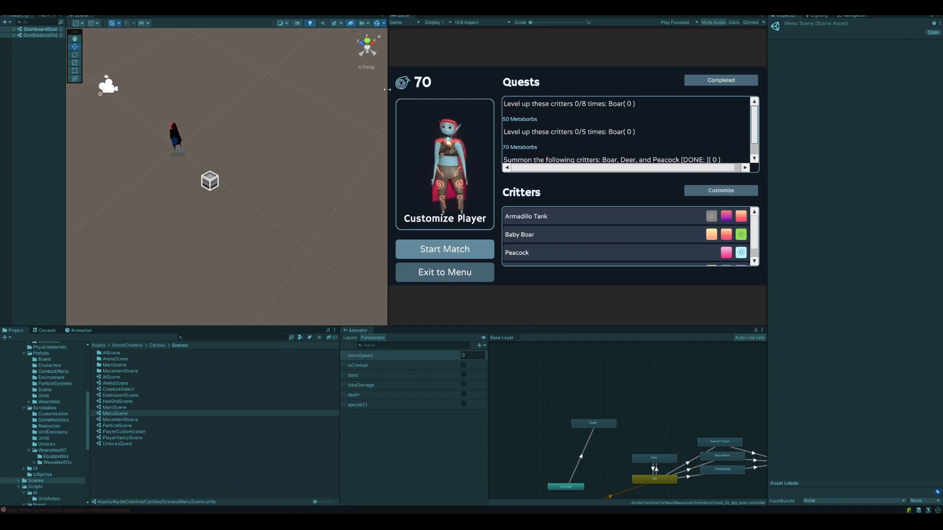
{"action": "mouse_move", "coordinate": [793, 295]}
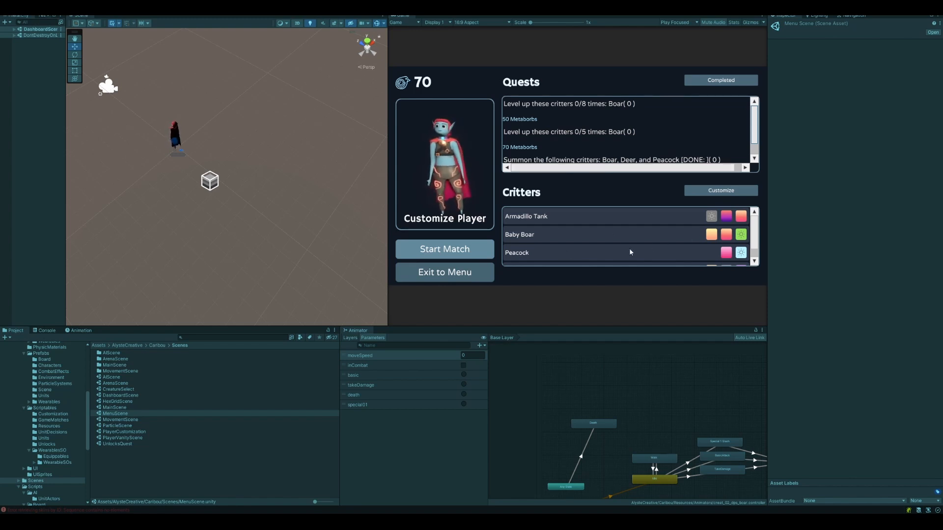
{"action": "mouse_move", "coordinate": [654, 245]}
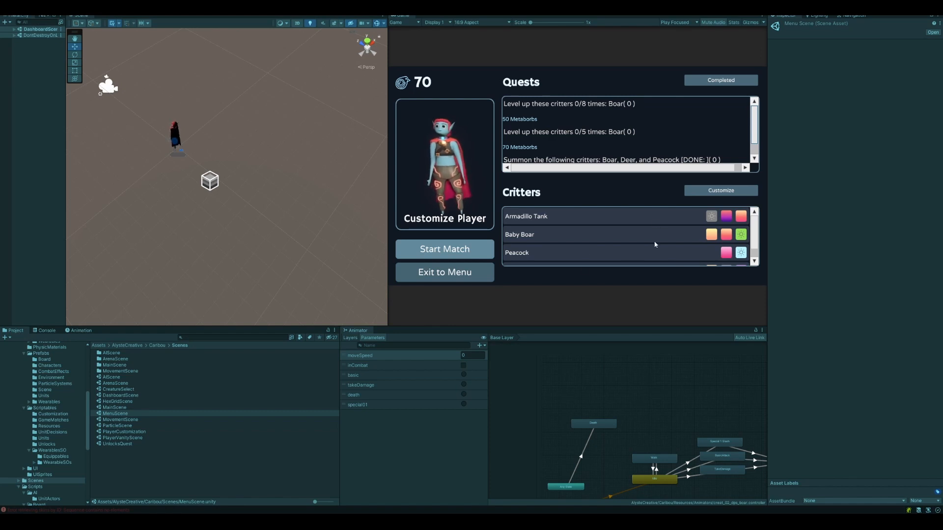
{"action": "mouse_move", "coordinate": [625, 243]}
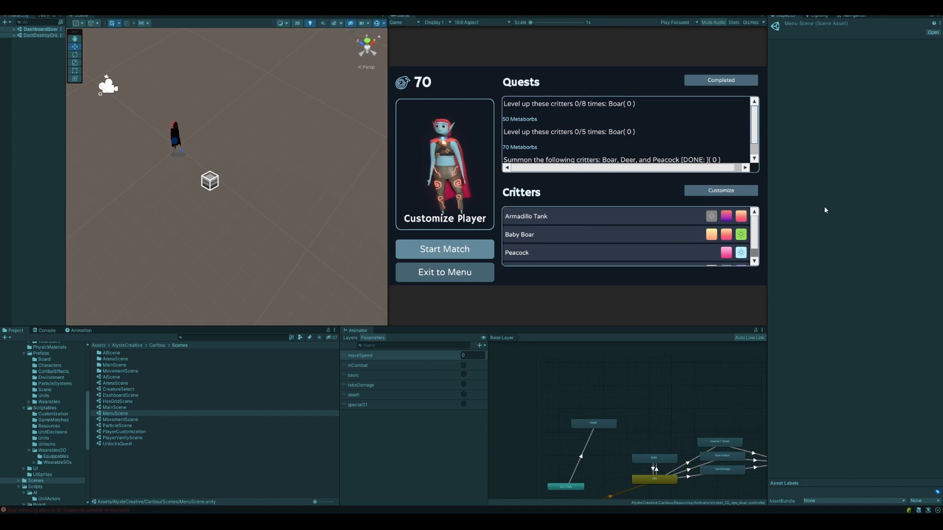
{"action": "scroll", "scroll_direction": "down", "scroll_amount": 3}
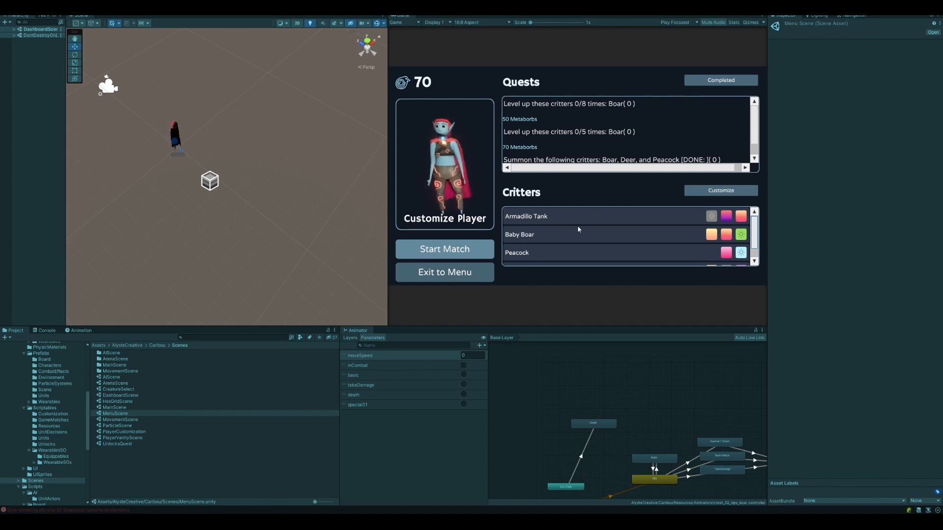
{"action": "mouse_move", "coordinate": [599, 304]}
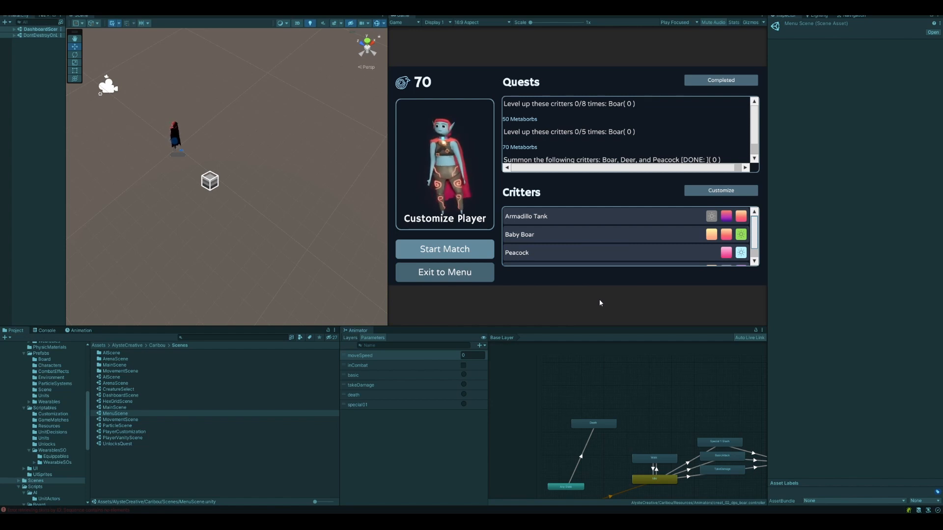
{"action": "mouse_move", "coordinate": [708, 167]}
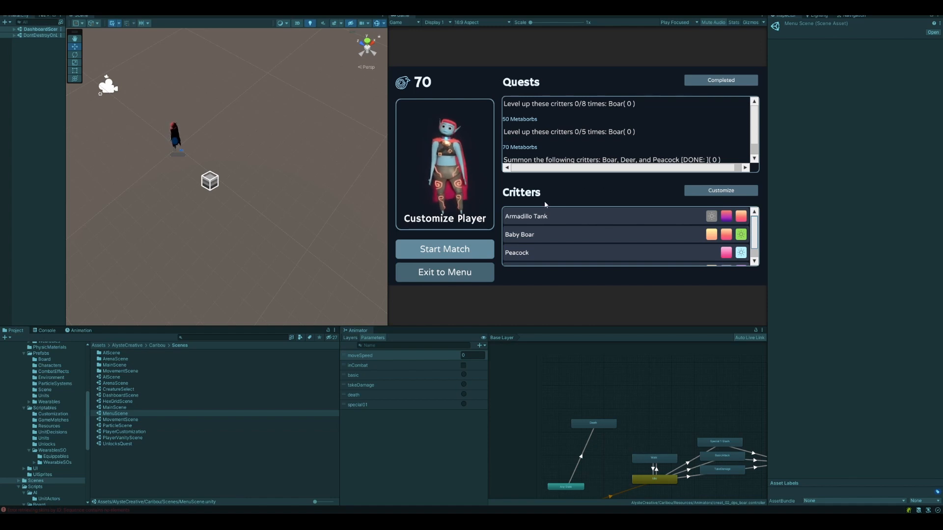
{"action": "mouse_move", "coordinate": [510, 170]}
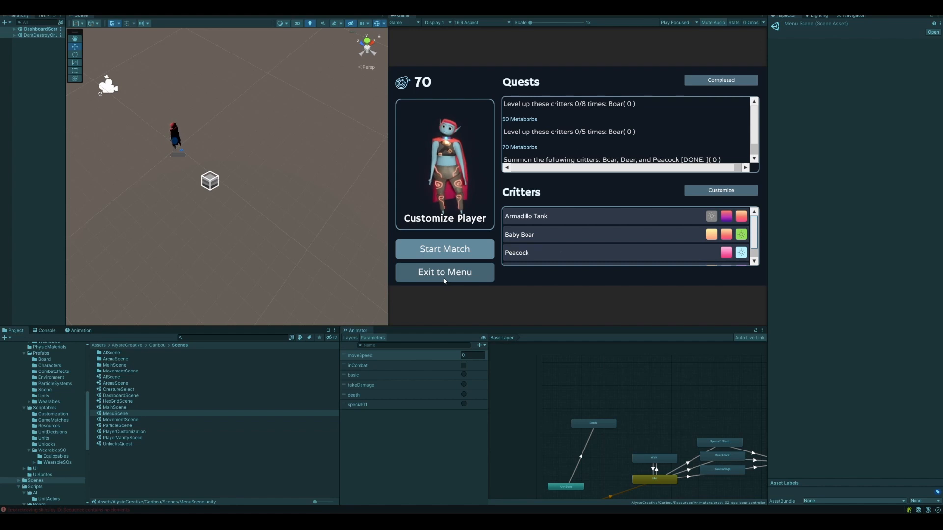
{"action": "left_click", "coordinate": [444, 272]}
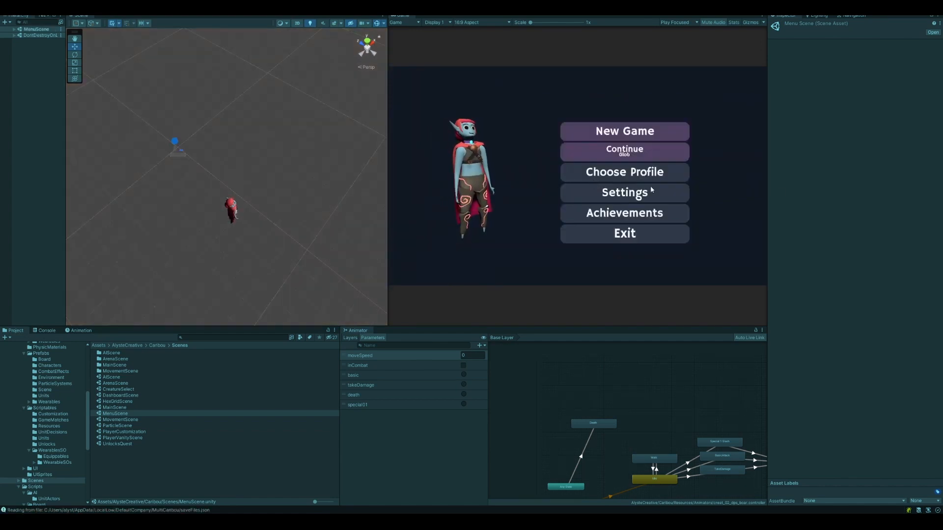
{"action": "mouse_move", "coordinate": [695, 258]}
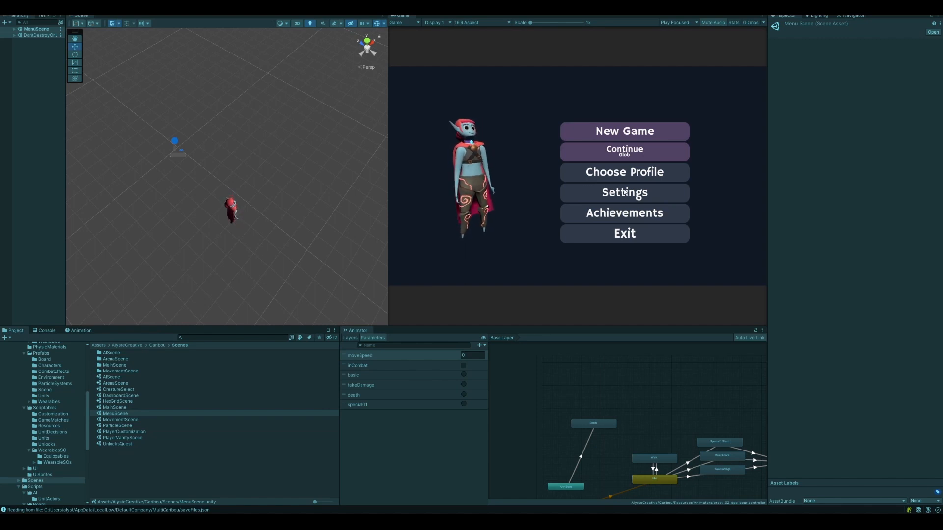
{"action": "mouse_move", "coordinate": [528, 161]}
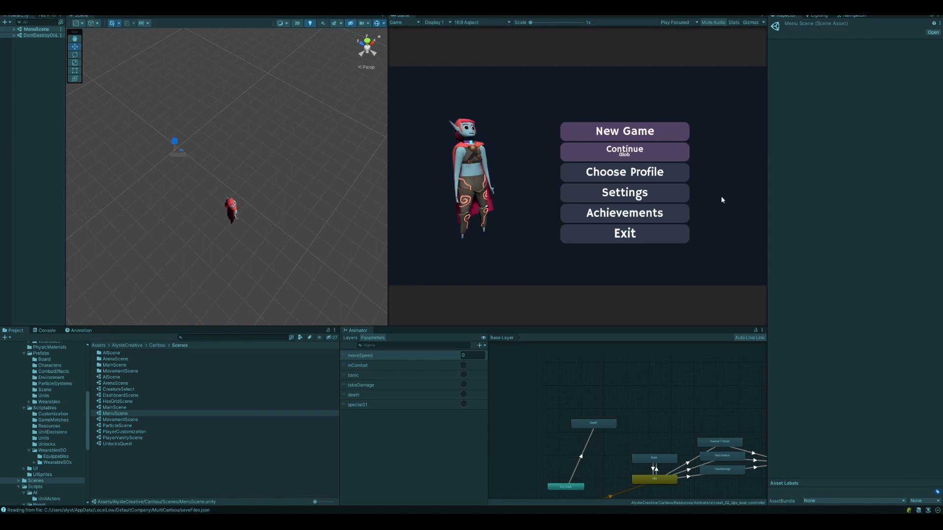
{"action": "mouse_move", "coordinate": [772, 204]}
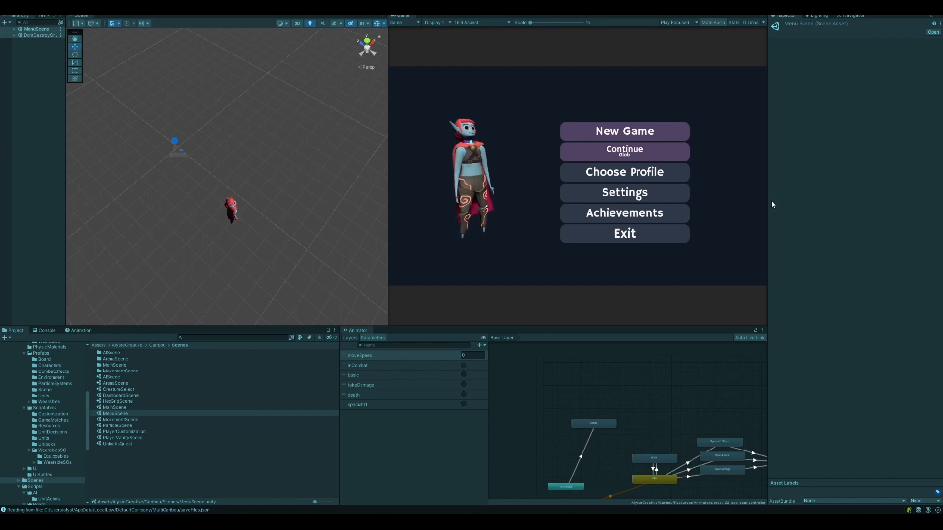
{"action": "mouse_move", "coordinate": [730, 251]}
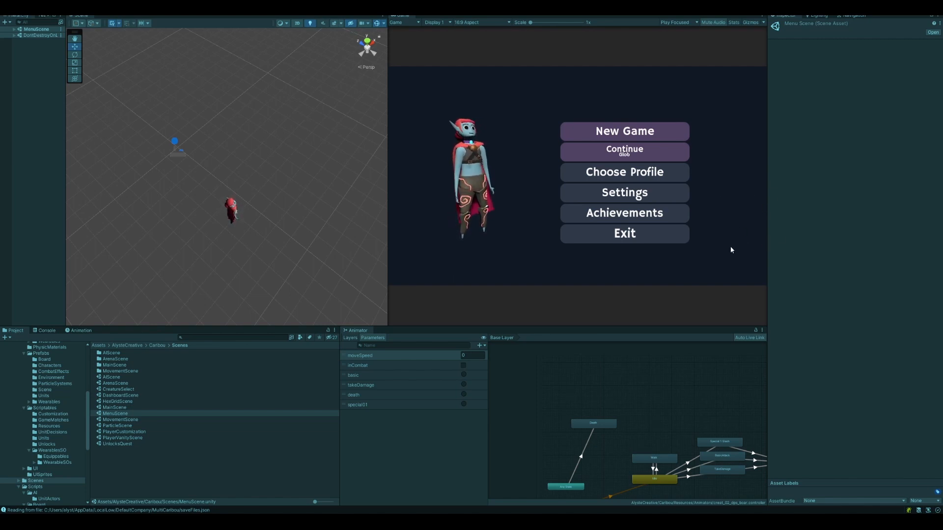
{"action": "mouse_move", "coordinate": [537, 256]}
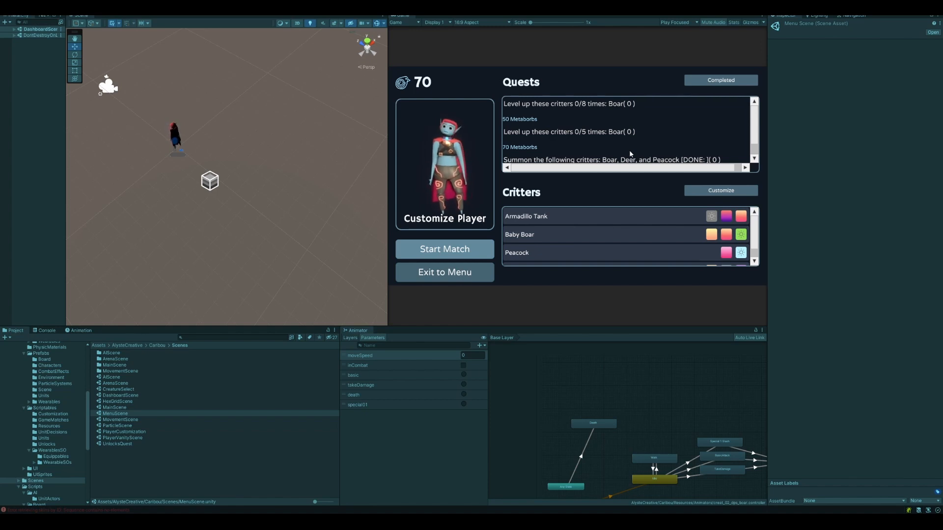
{"action": "mouse_move", "coordinate": [307, 206]}
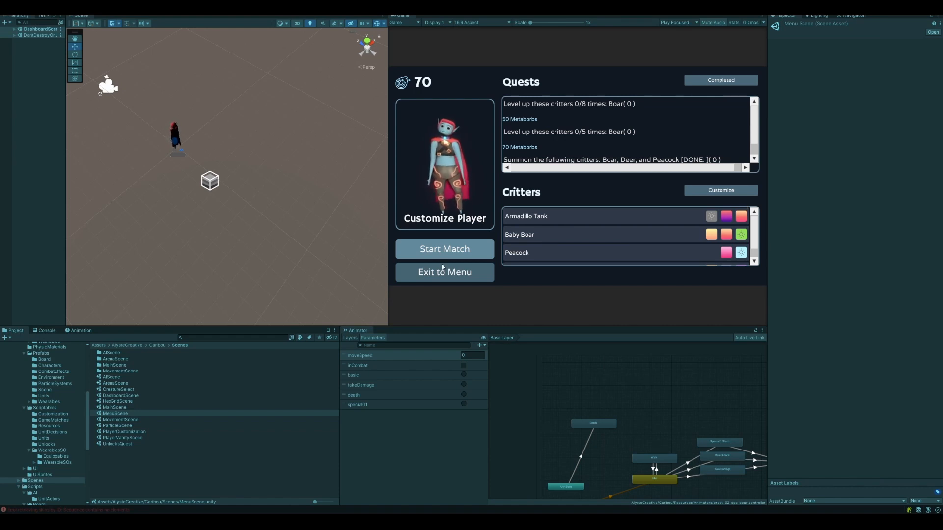
{"action": "mouse_move", "coordinate": [599, 245]}
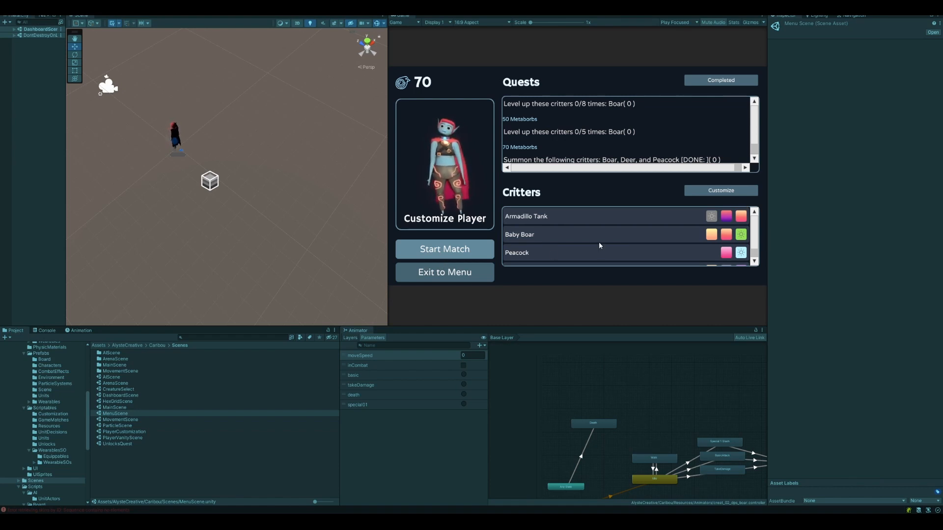